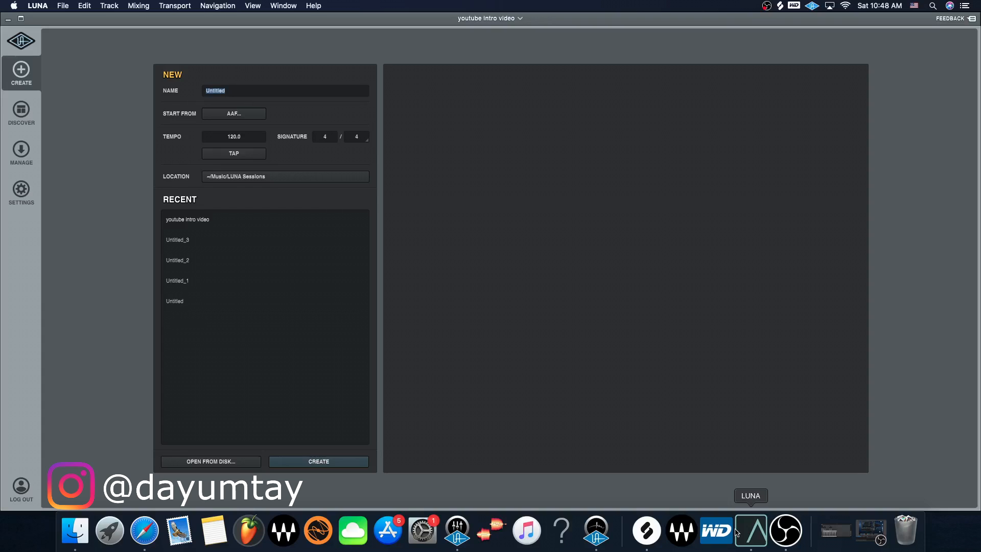
# Step: Create a new session named 'plugin video' from the New panel
pyautogui.write('plugin video')
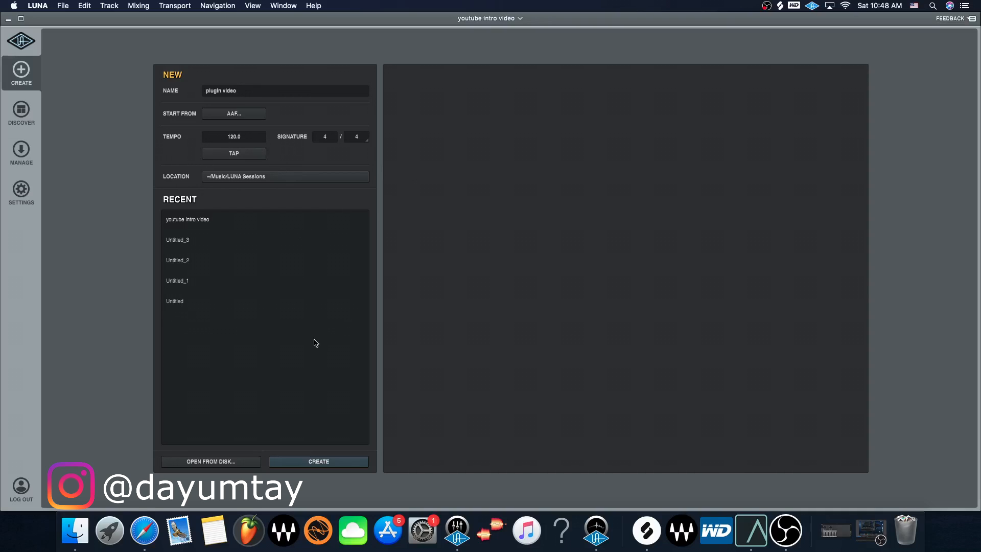
pyautogui.click(238, 90)
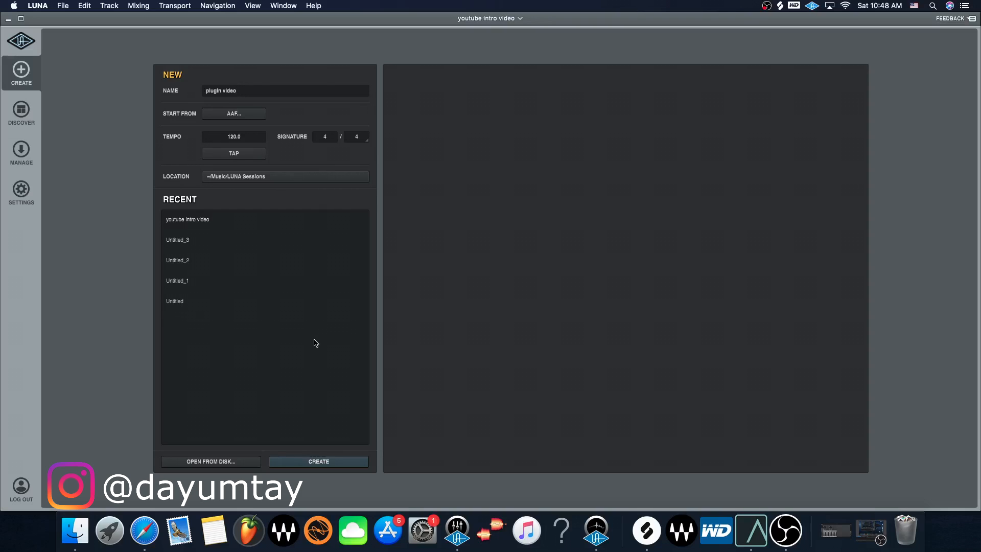
pyautogui.click(318, 461)
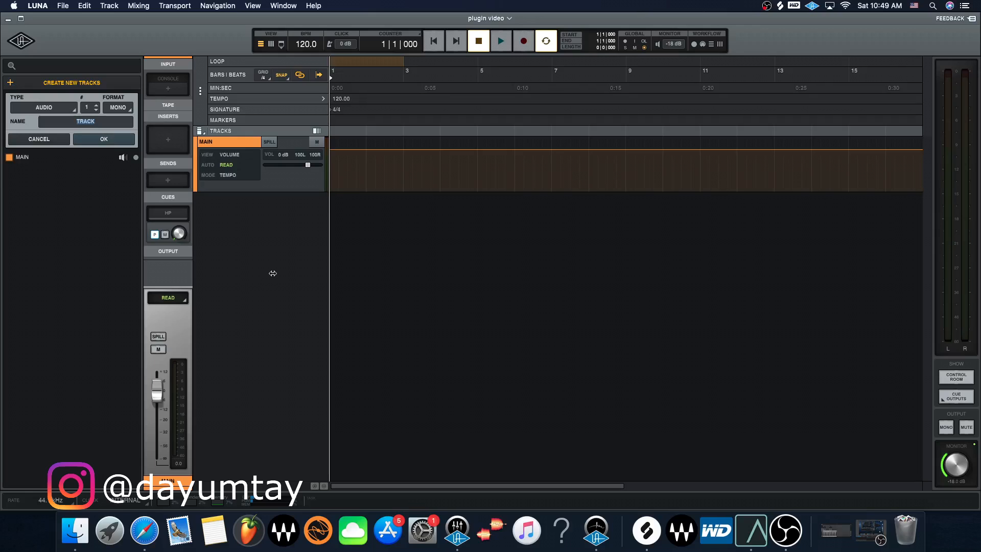
pyautogui.moveTo(242, 243)
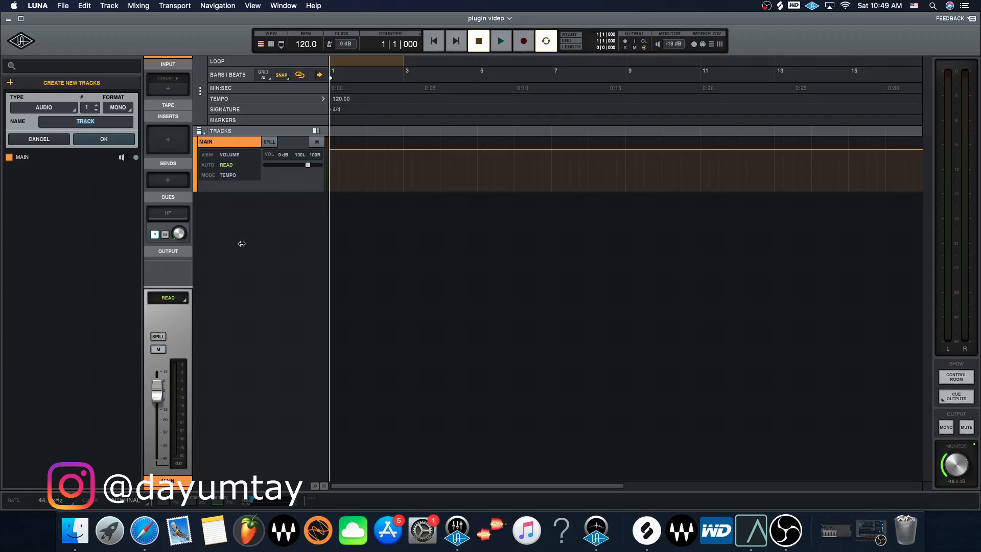
pyautogui.moveTo(239, 244)
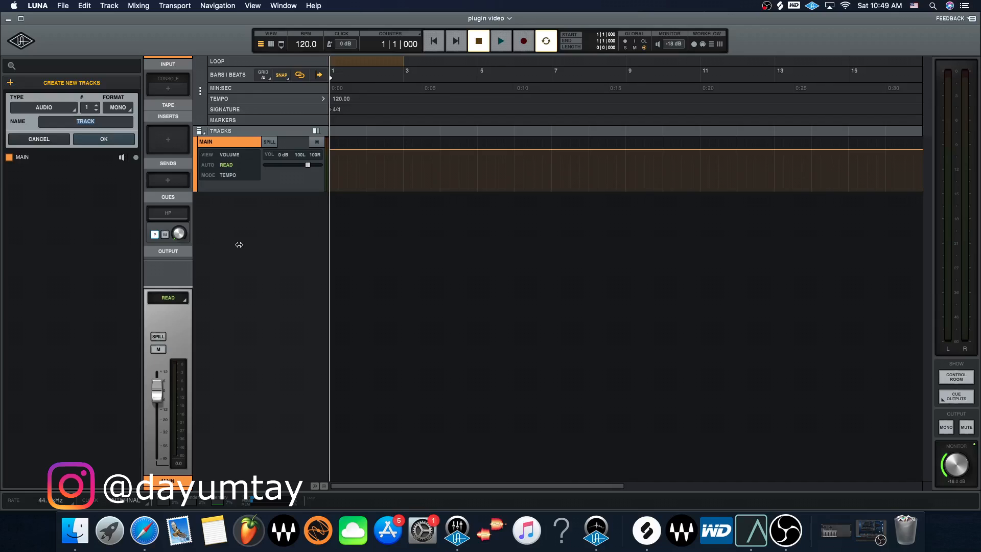
pyautogui.moveTo(160, 192)
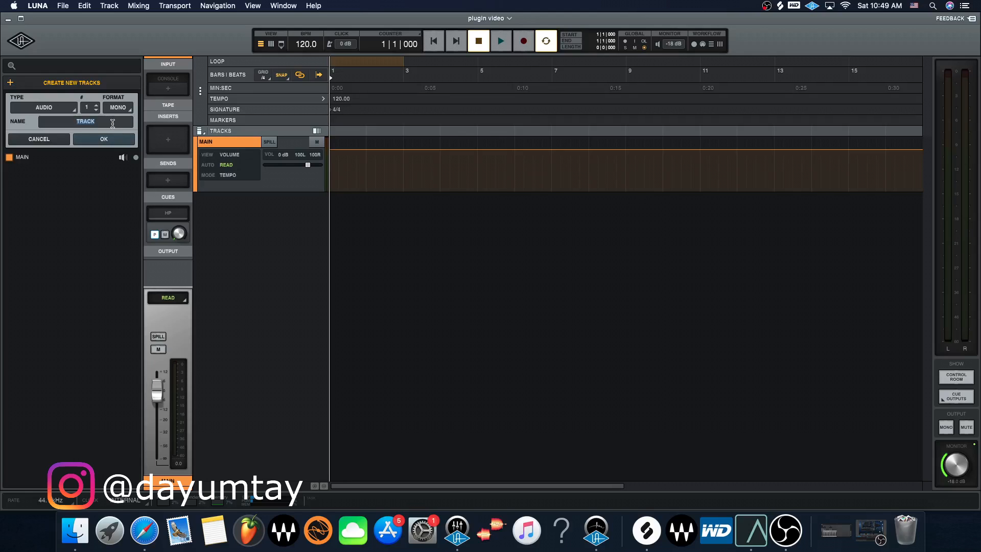
# Step: Add a mono audio track named 'vox' to the session
pyautogui.write('wd')
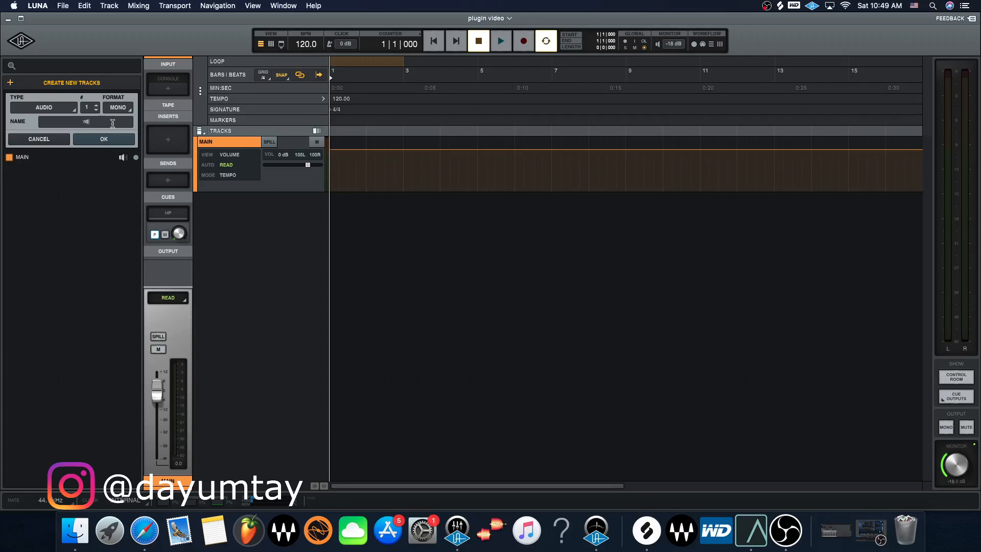
pyautogui.click(104, 139)
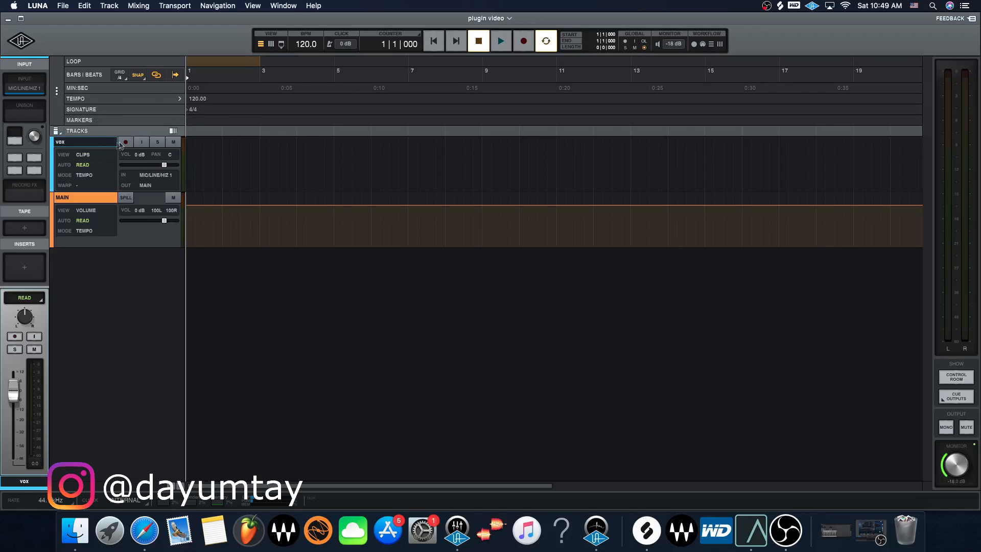
# Step: Select the vox track and launch the UAD Console app from the Dock
pyautogui.click(126, 141)
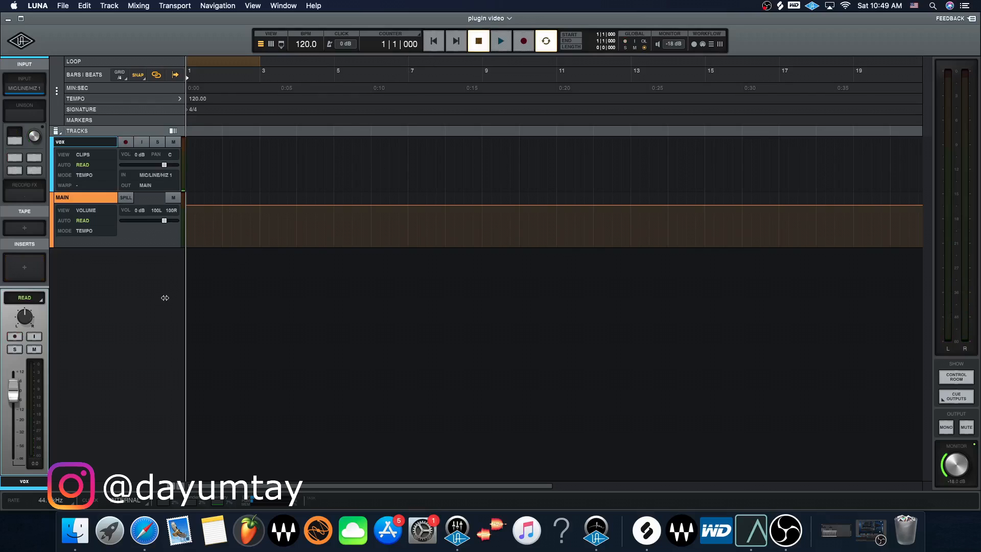
pyautogui.moveTo(49, 265)
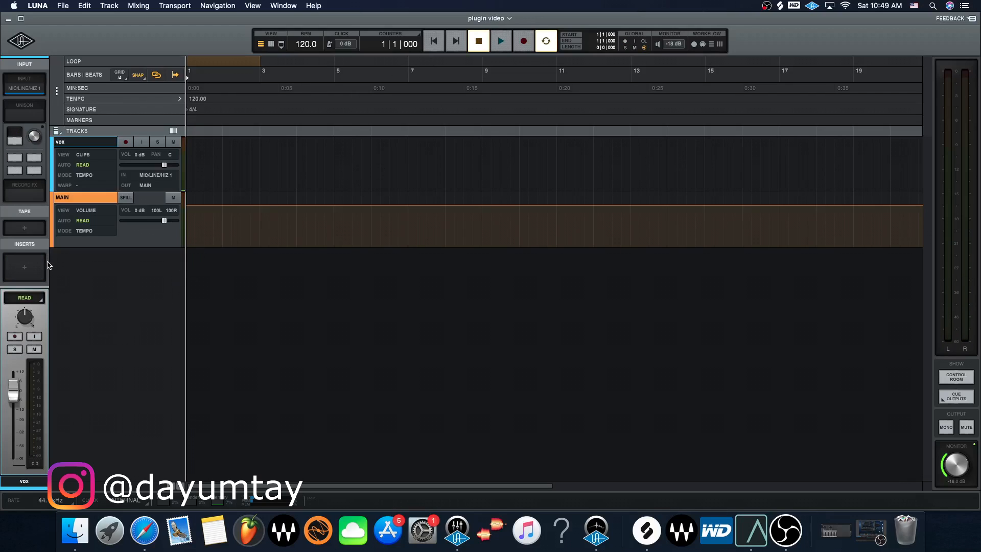
pyautogui.moveTo(43, 234)
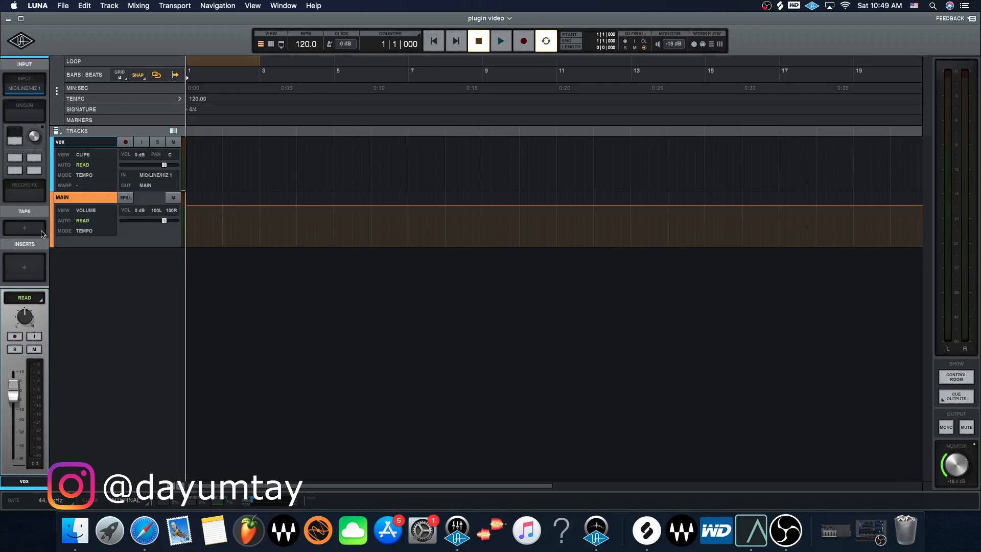
pyautogui.moveTo(18, 191)
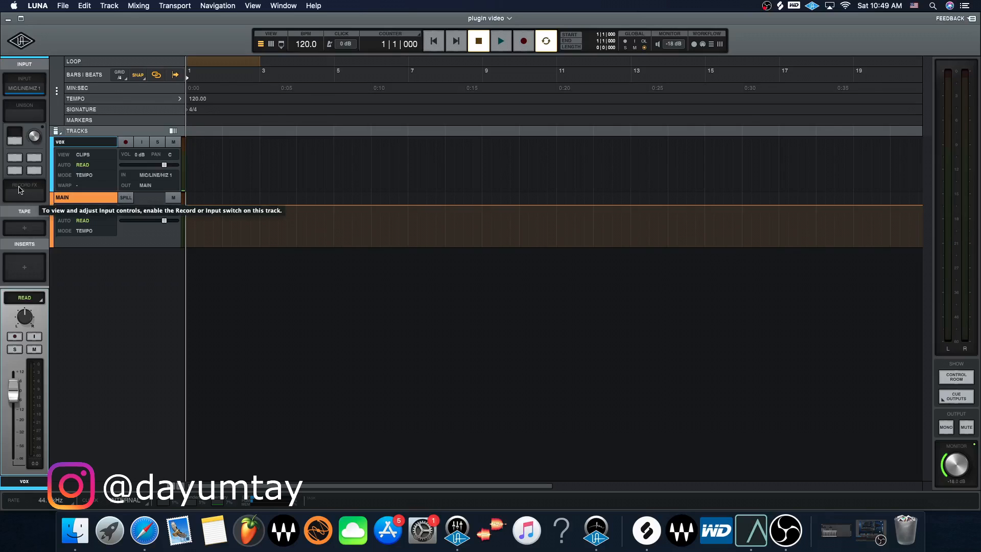
pyautogui.moveTo(457, 532)
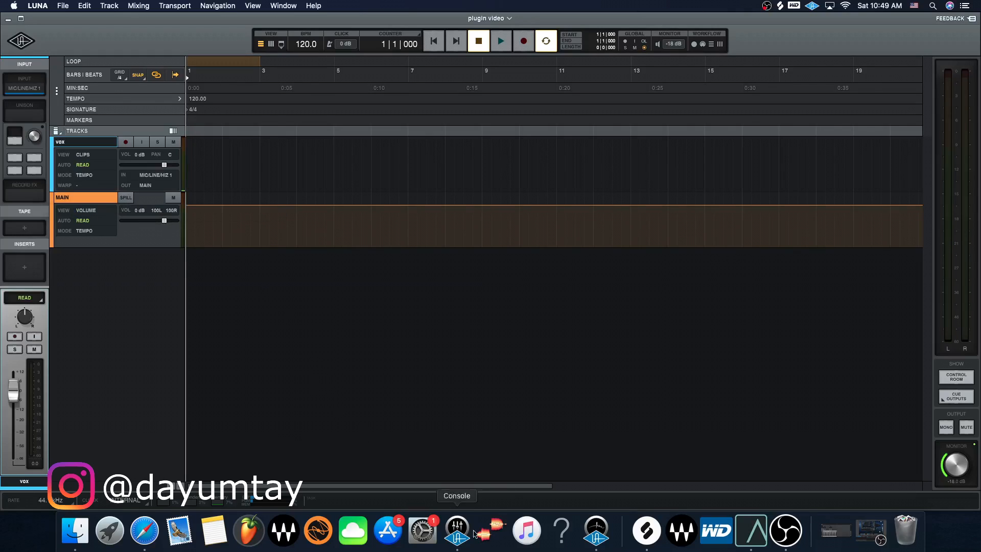
pyautogui.click(456, 531)
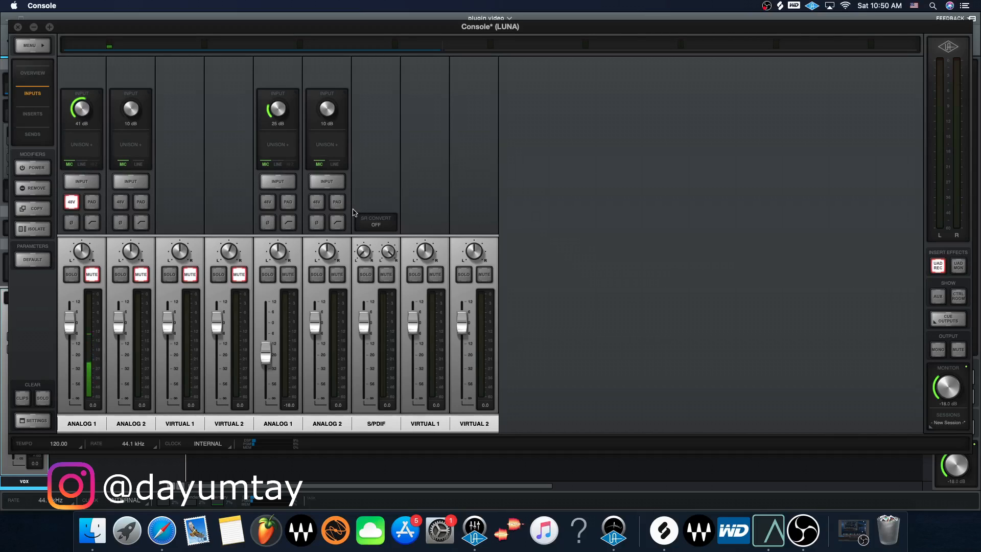
pyautogui.moveTo(197, 327)
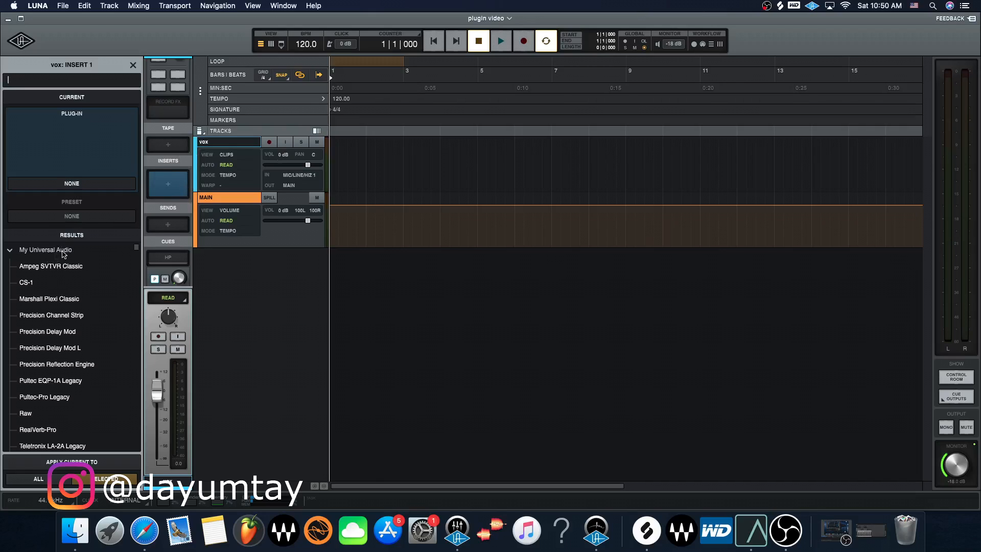
pyautogui.moveTo(37, 303)
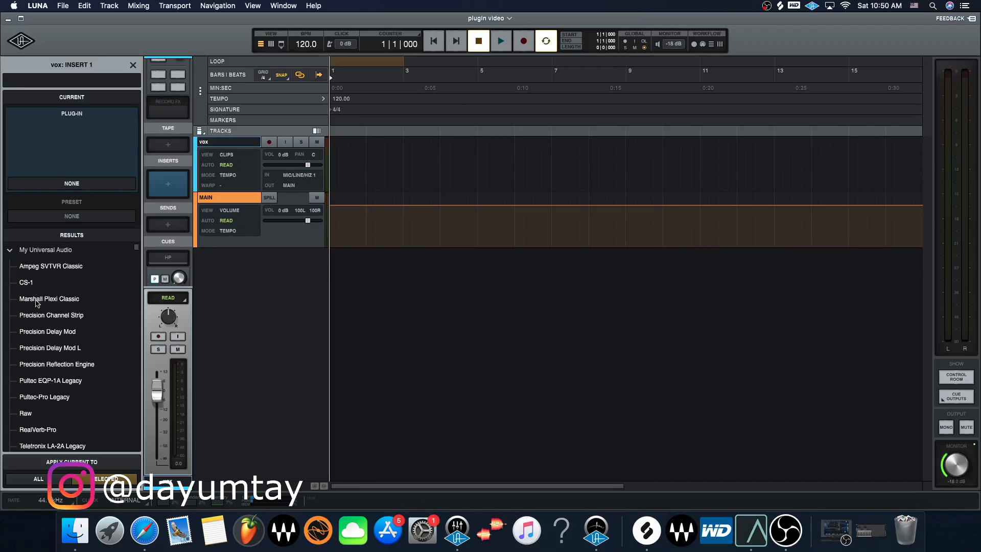
# Step: Load the UA 610-B preamp on the vox track's first insert slot
pyautogui.click(72, 80)
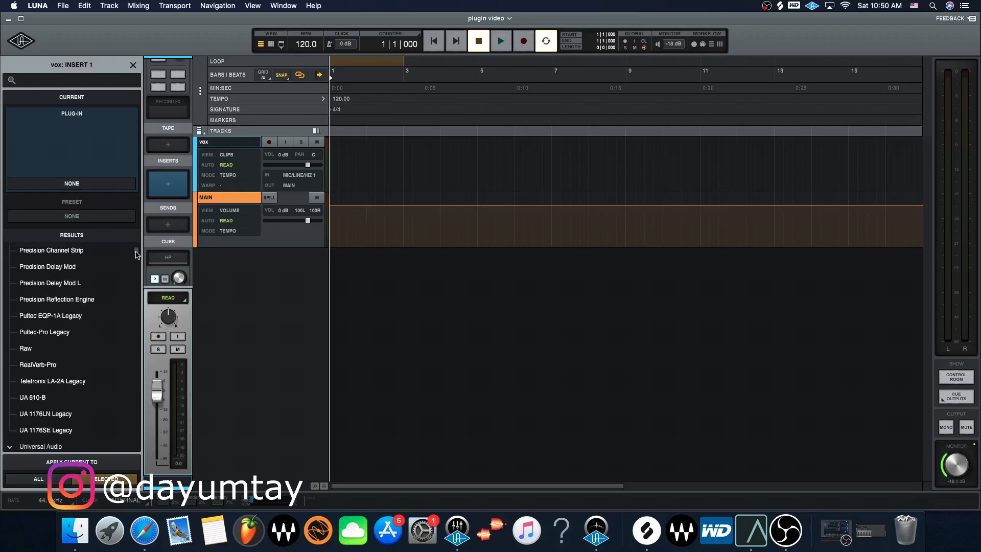
pyautogui.scroll(-3)
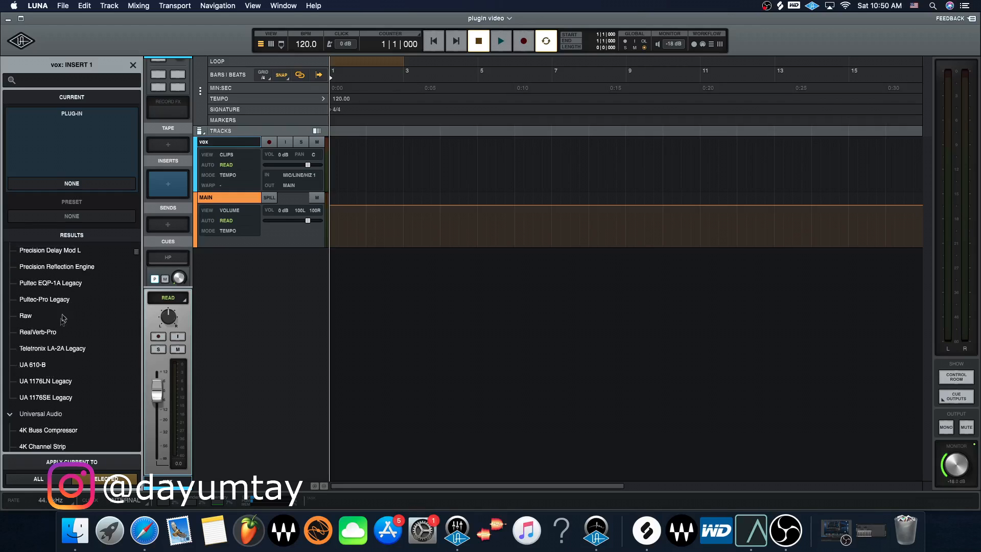
pyautogui.moveTo(118, 274)
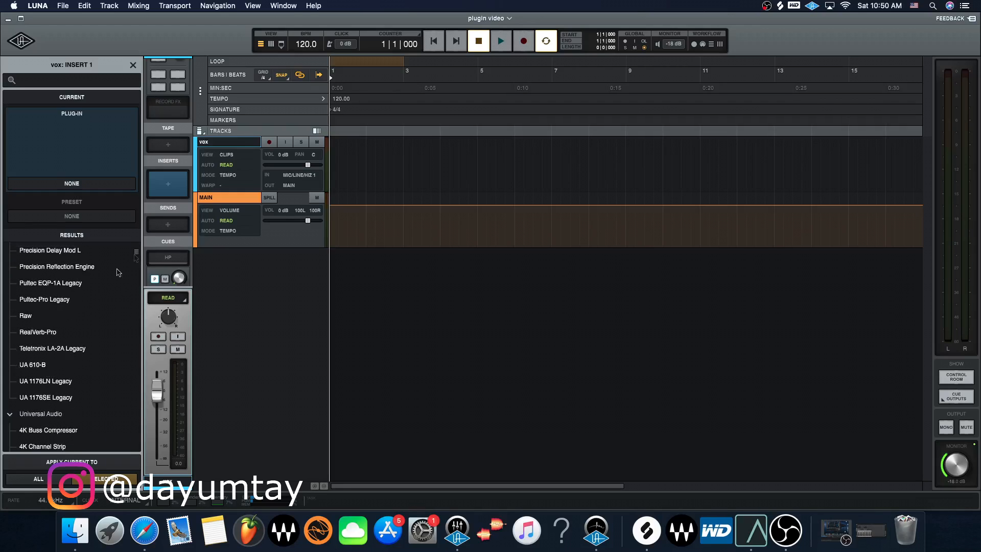
pyautogui.moveTo(45, 351)
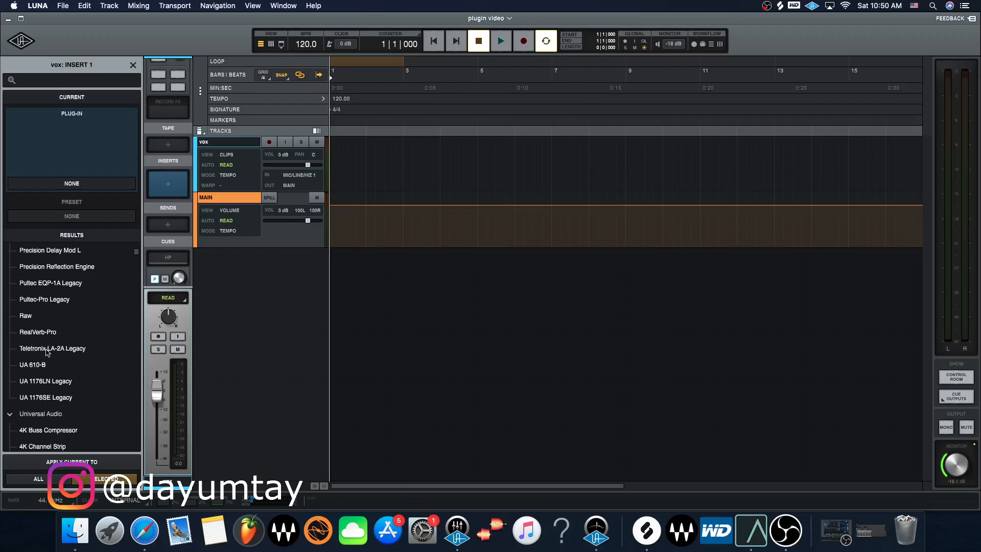
pyautogui.doubleClick(52, 347)
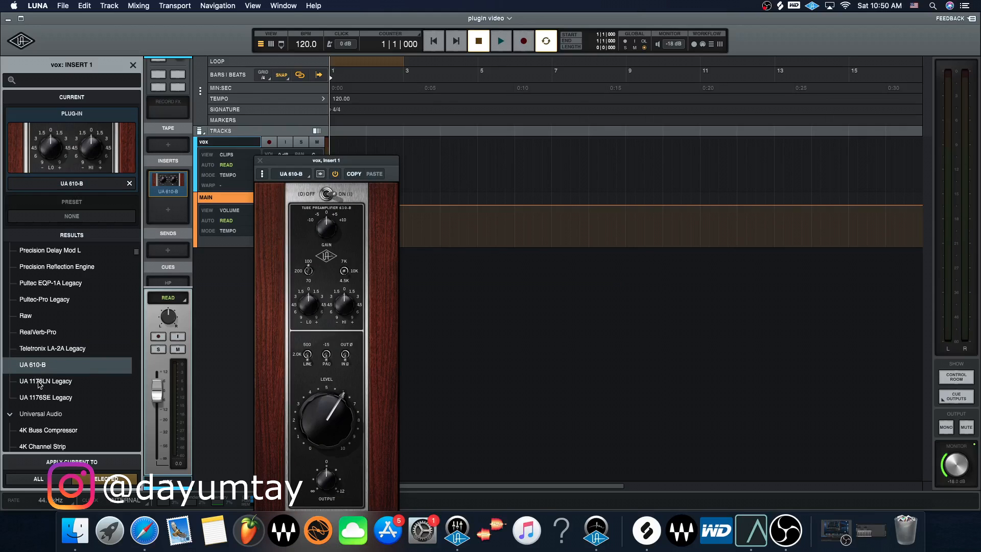
# Step: Audition UA 1176SE Legacy, RealVerb-Pro, Pultec EQP-1A Legacy and Marshall Plexi Classic on the insert
pyautogui.click(45, 381)
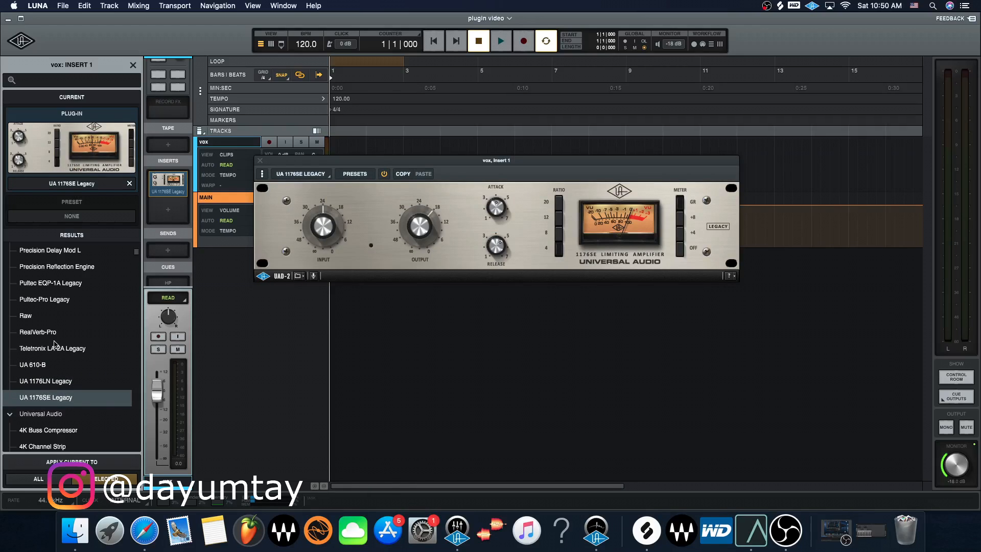
pyautogui.click(38, 331)
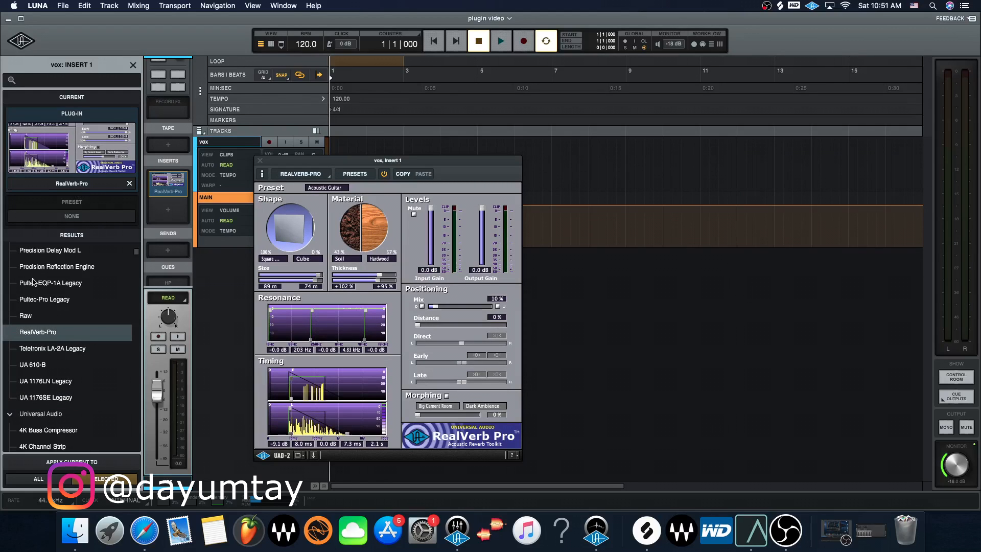
pyautogui.click(51, 283)
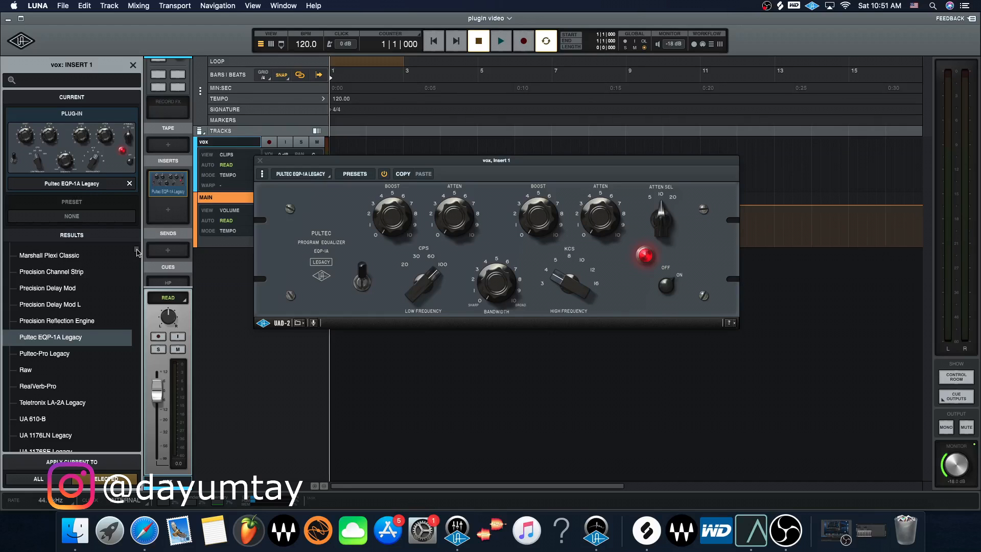
pyautogui.moveTo(69, 280)
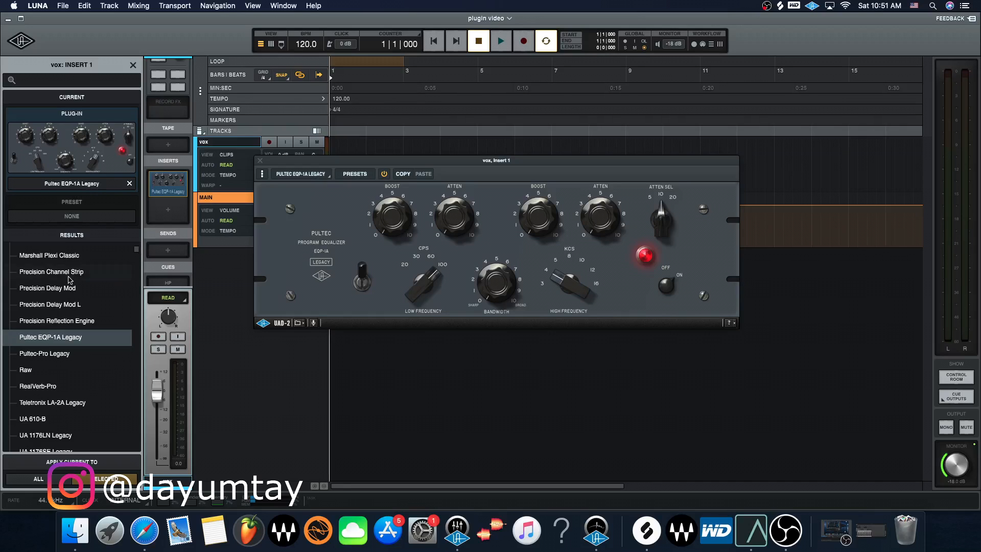
pyautogui.click(49, 255)
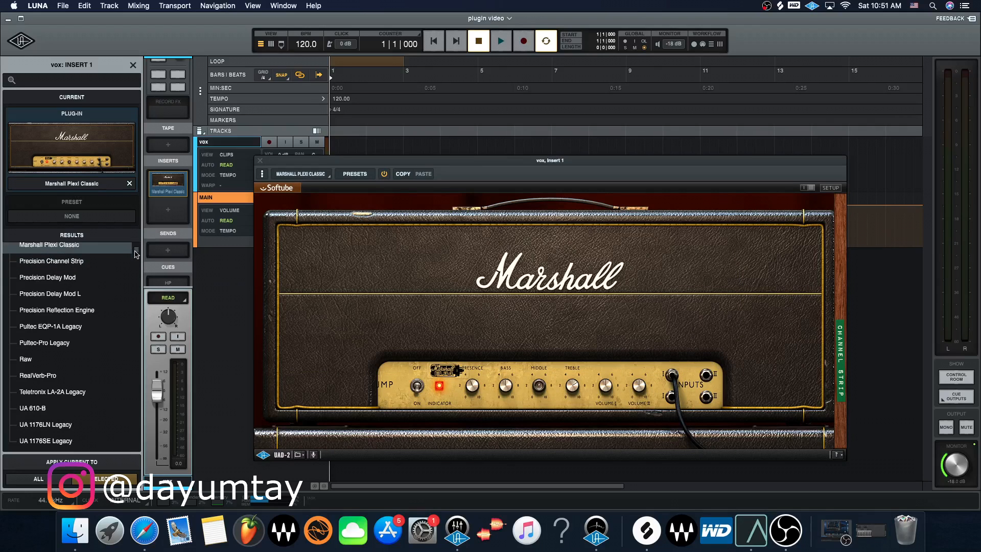
# Step: Load the API 550A on the vox insert and decline its not-authorized purchase prompt
pyautogui.scroll(-3)
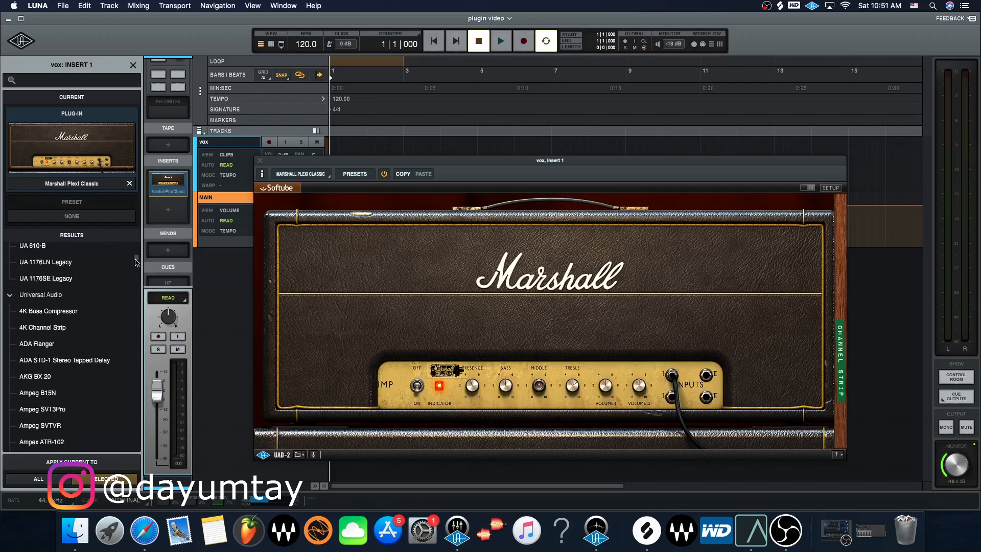
pyautogui.scroll(-3)
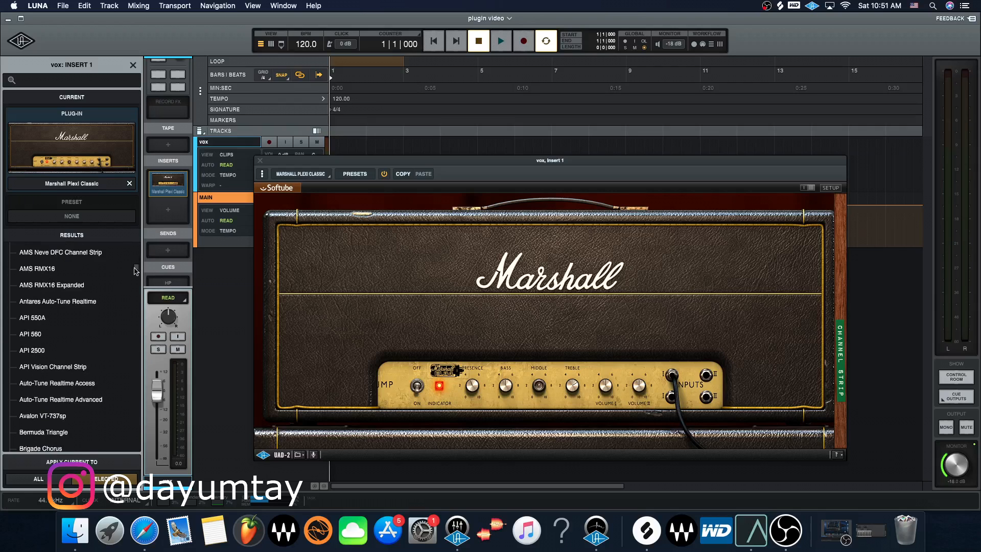
pyautogui.scroll(-3)
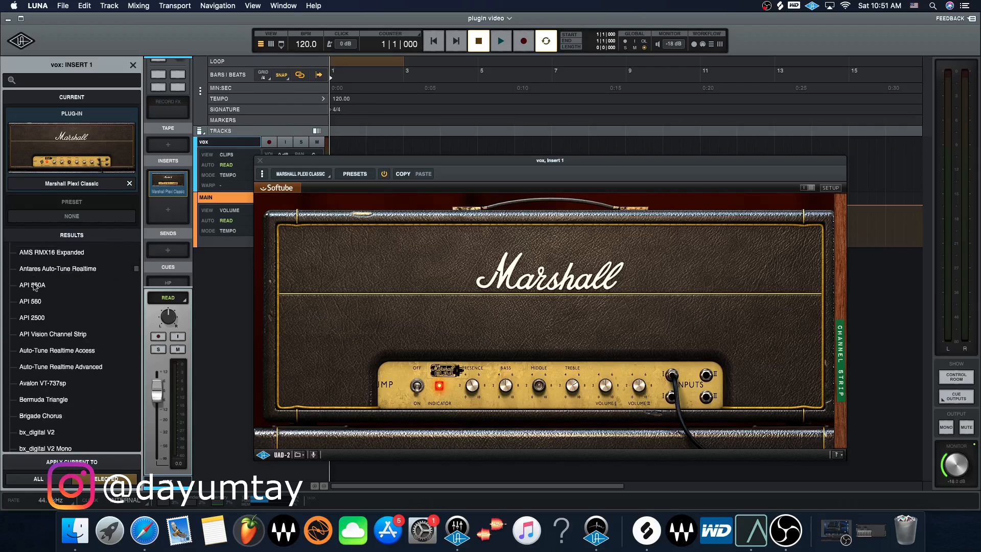
pyautogui.moveTo(44, 288)
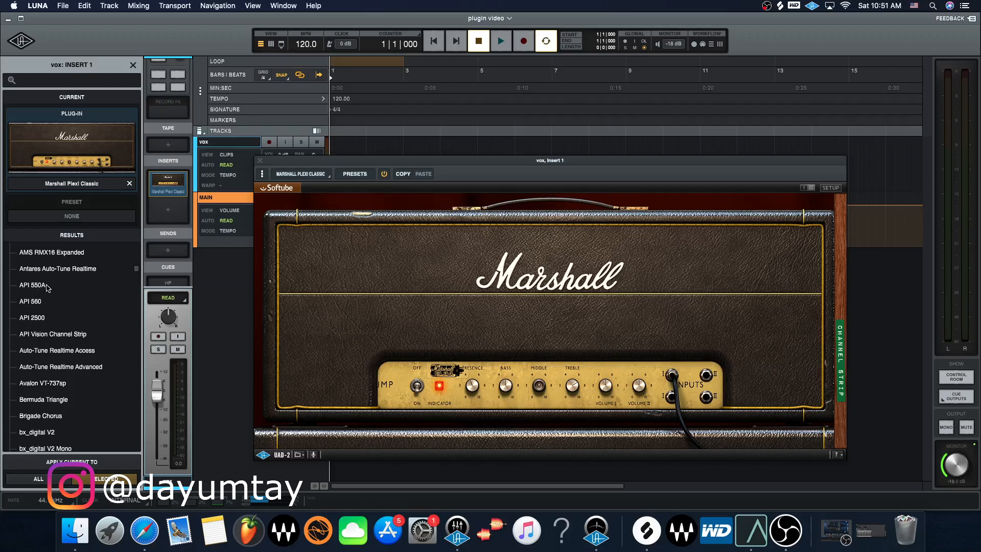
pyautogui.click(32, 285)
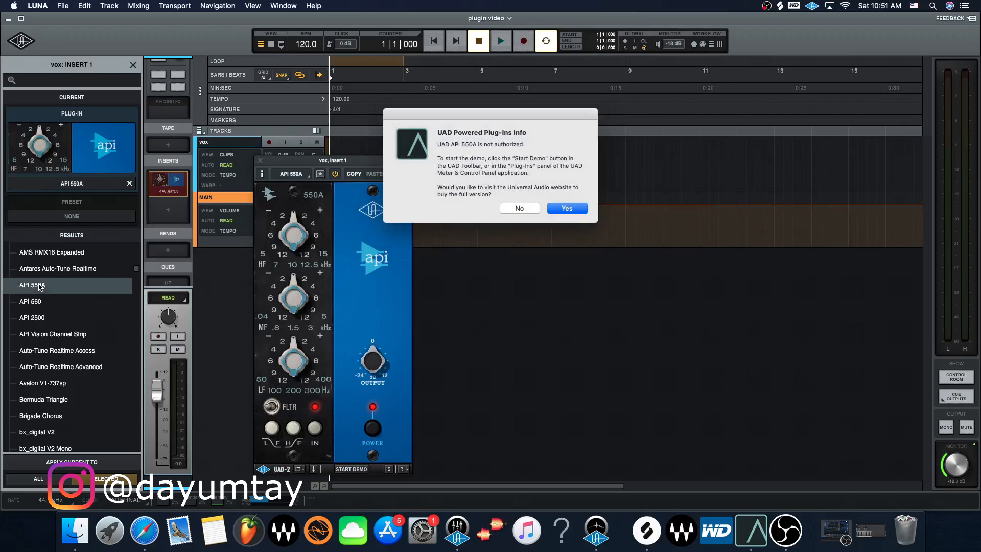
pyautogui.moveTo(48, 294)
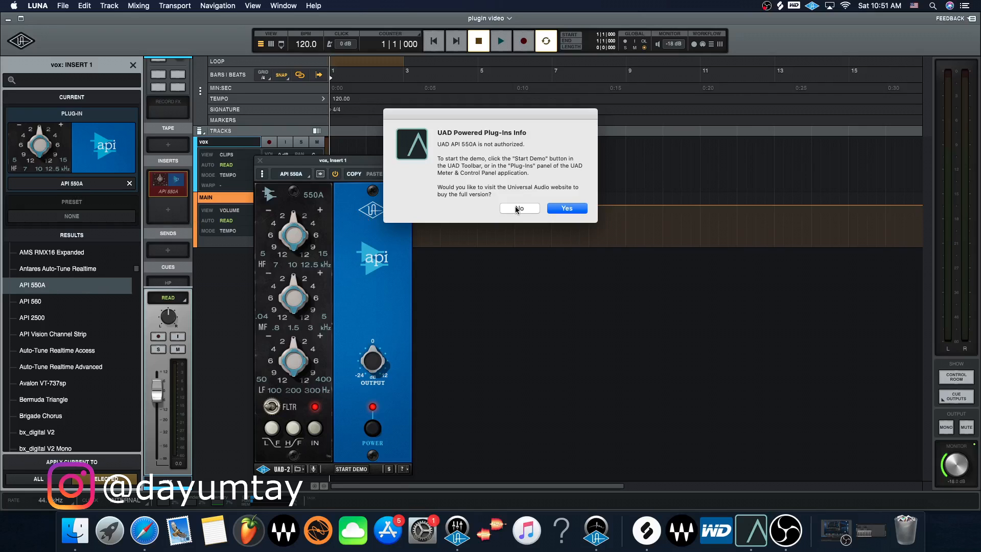
pyautogui.click(520, 207)
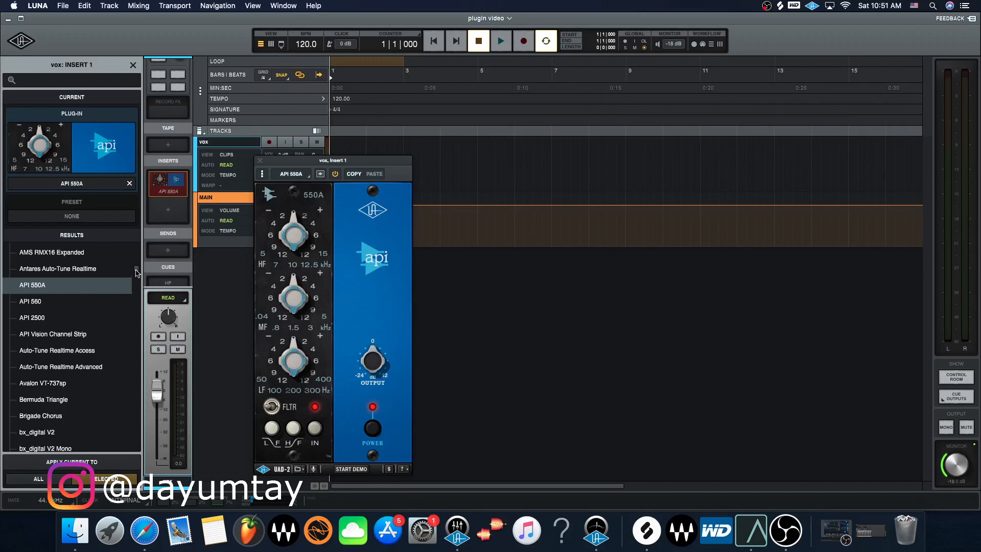
# Step: Scroll the plug-in results list down to the Waves section to reach StudioRack
pyautogui.scroll(-3)
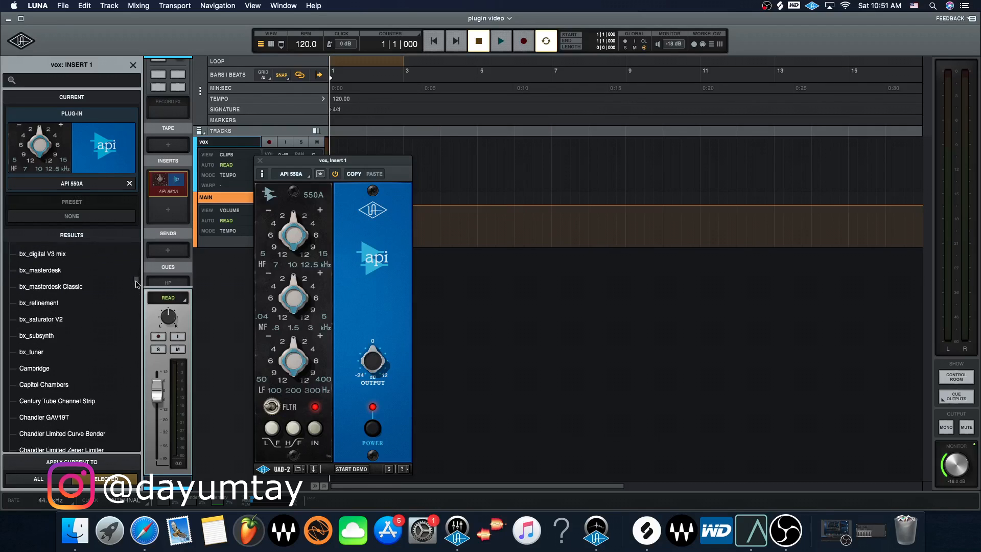
pyautogui.scroll(-3)
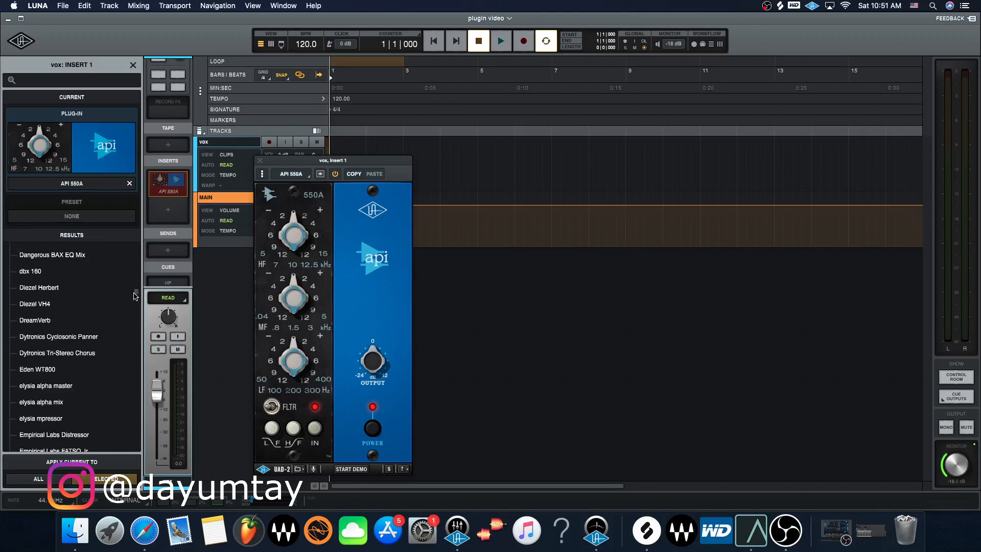
pyautogui.scroll(-3)
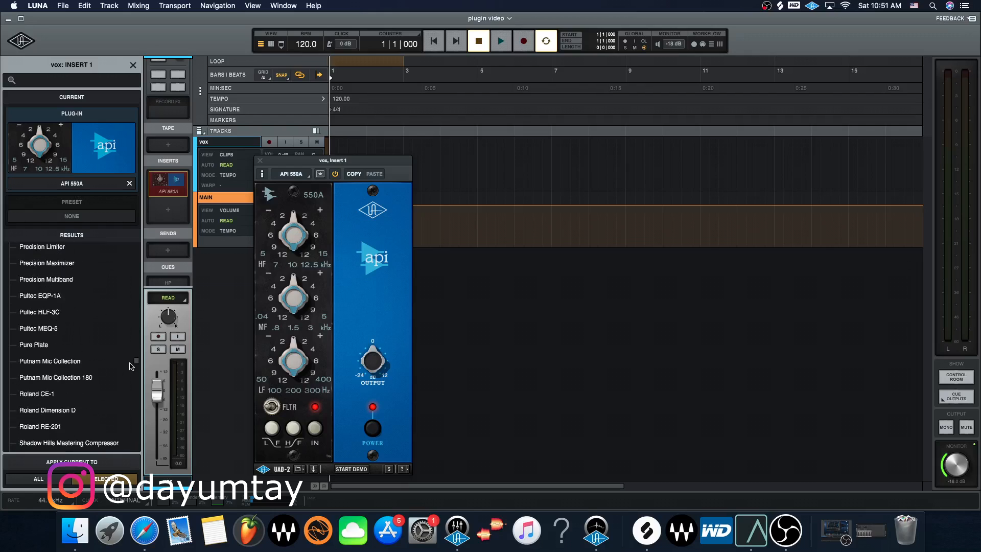
pyautogui.scroll(-3)
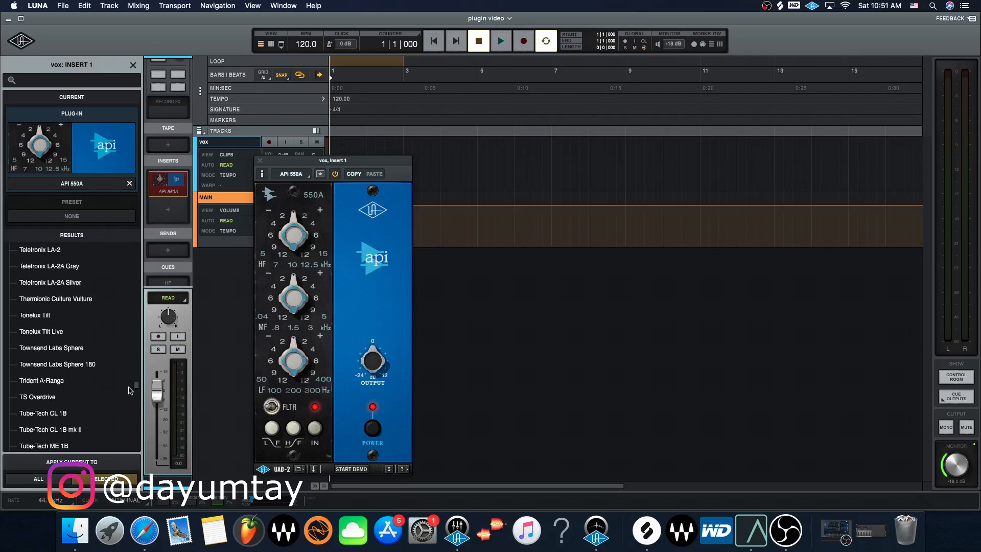
pyautogui.scroll(-3)
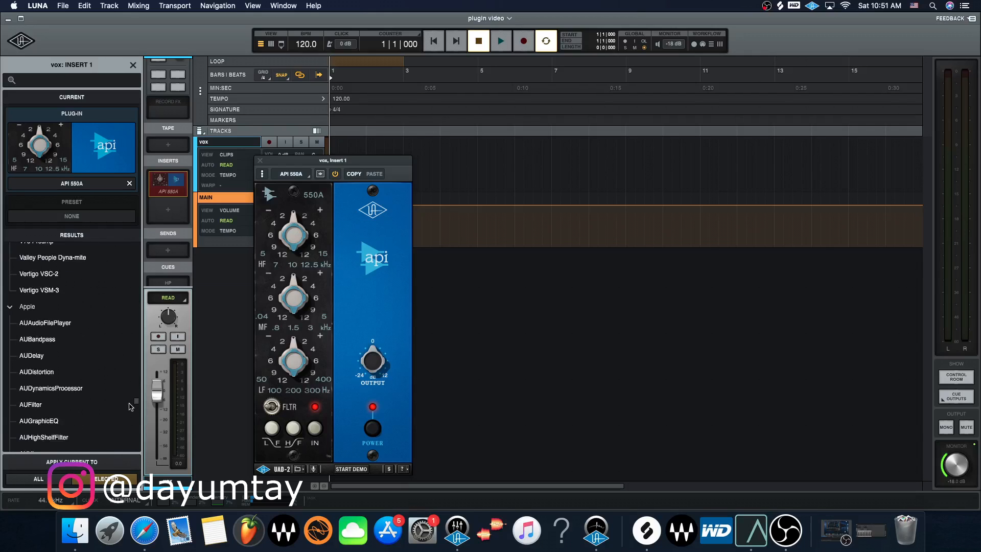
pyautogui.scroll(-3)
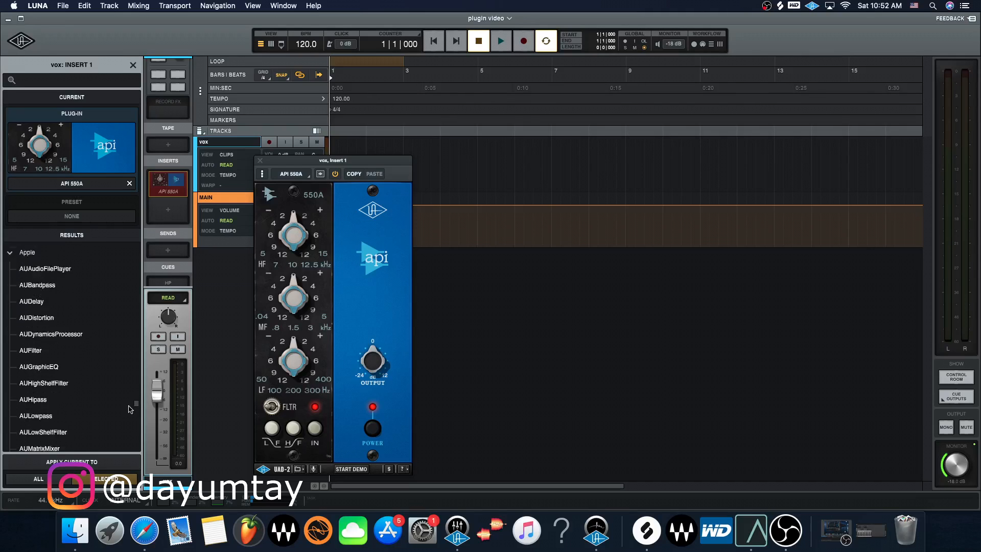
pyautogui.scroll(-3)
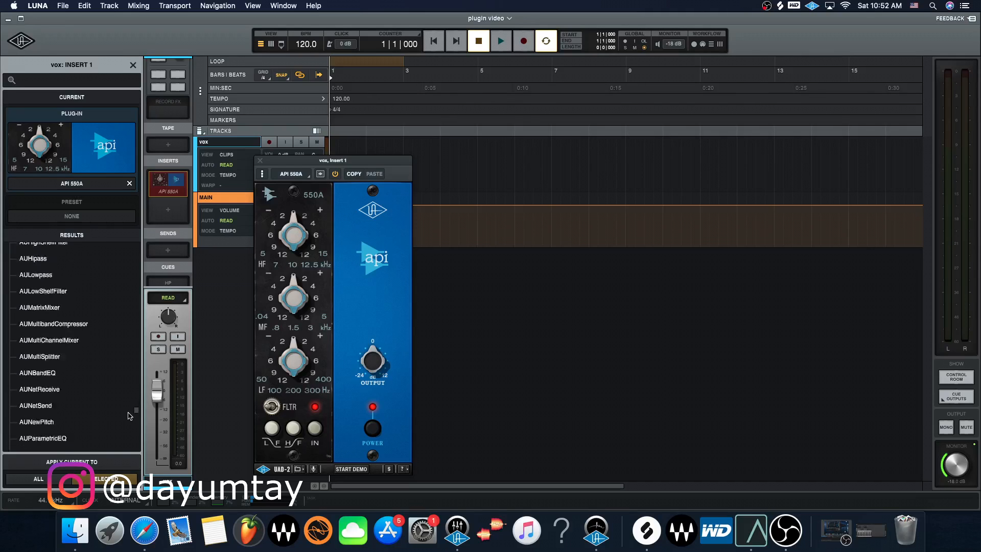
pyautogui.scroll(-3)
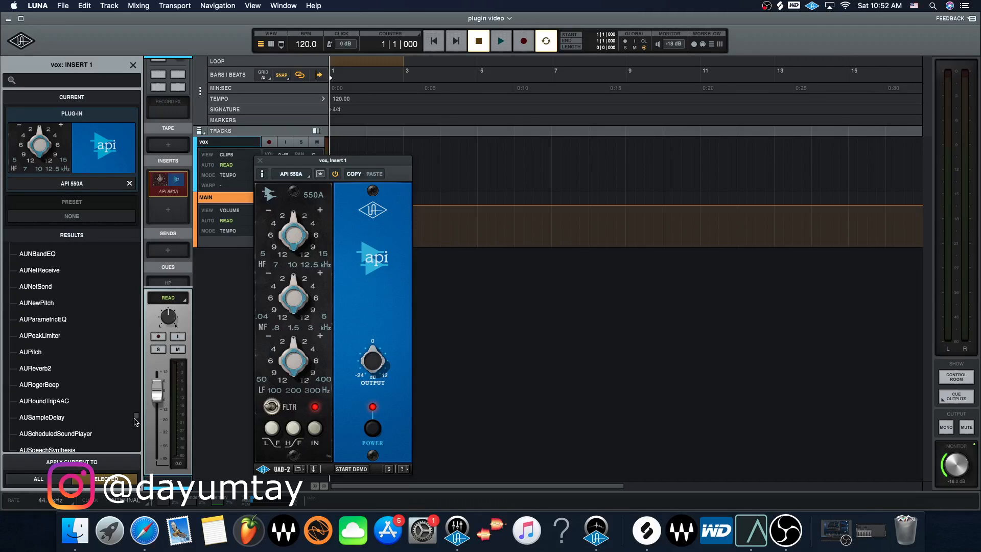
pyautogui.scroll(-3)
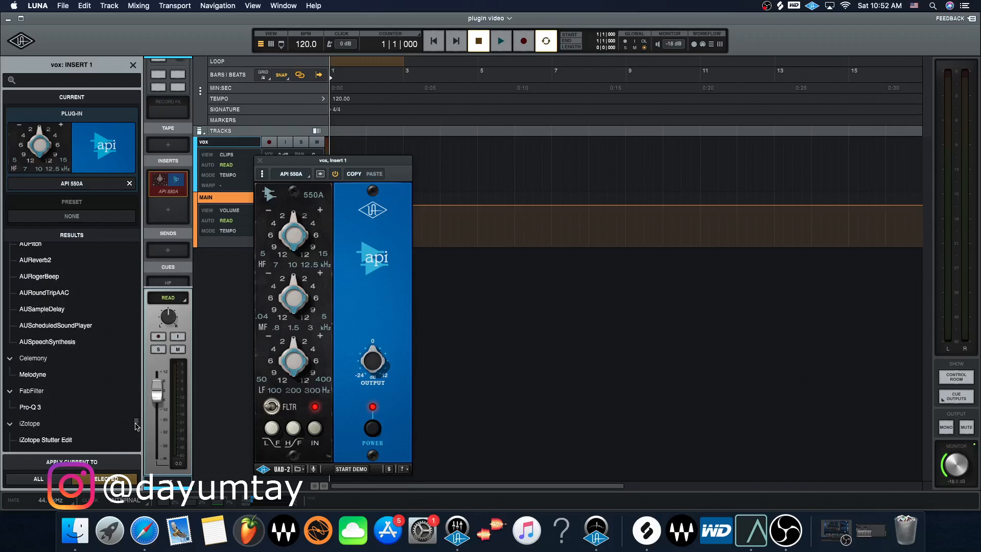
pyautogui.moveTo(136, 420)
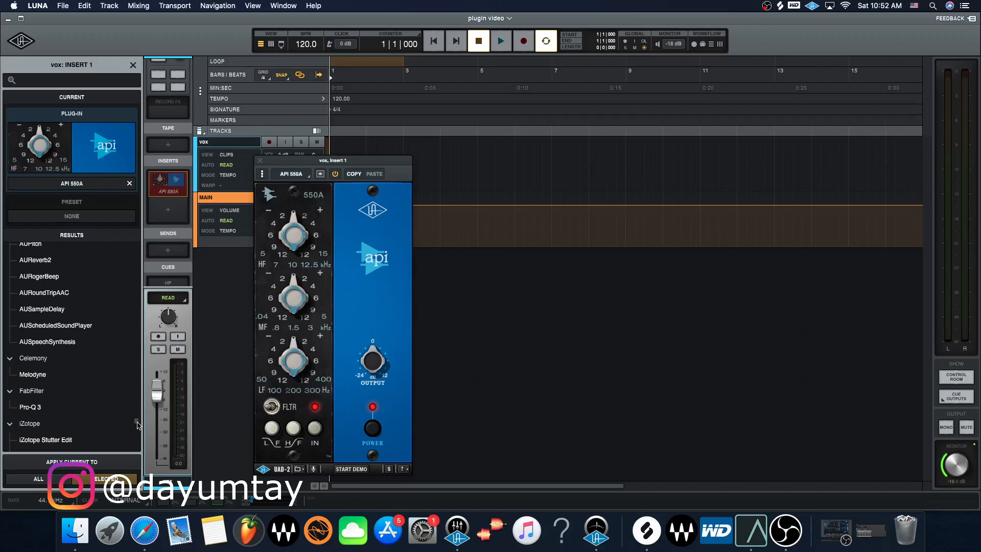
pyautogui.scroll(-3)
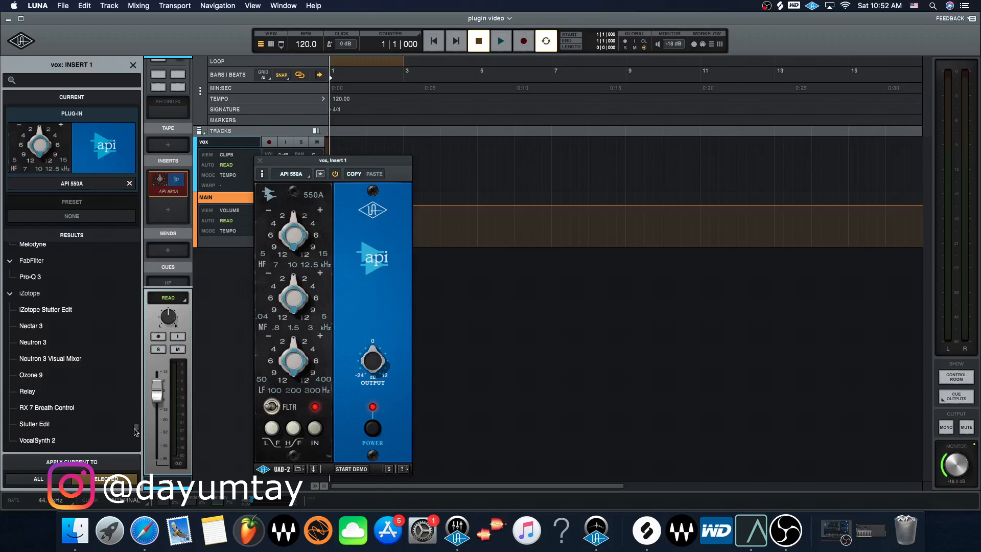
pyautogui.scroll(-3)
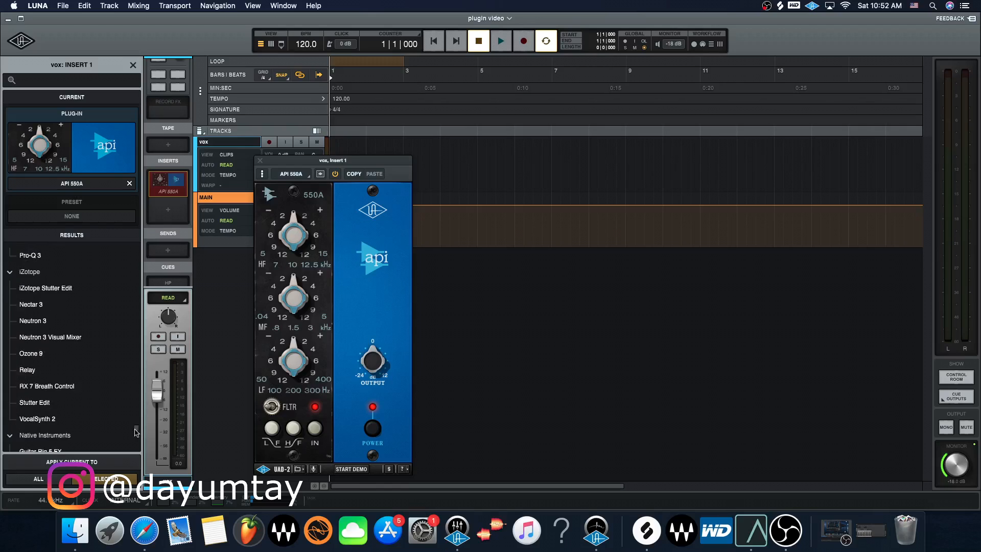
pyautogui.scroll(-3)
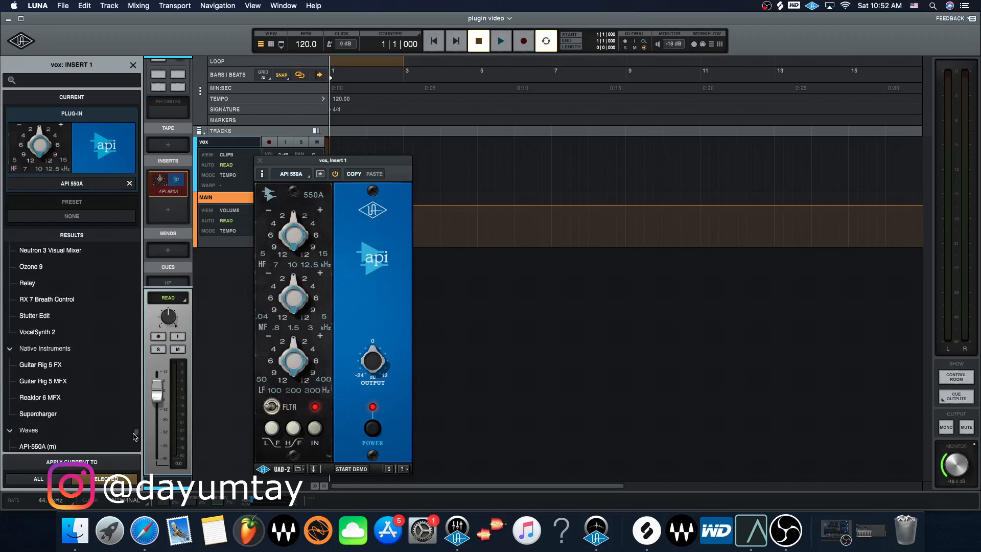
pyautogui.scroll(-3)
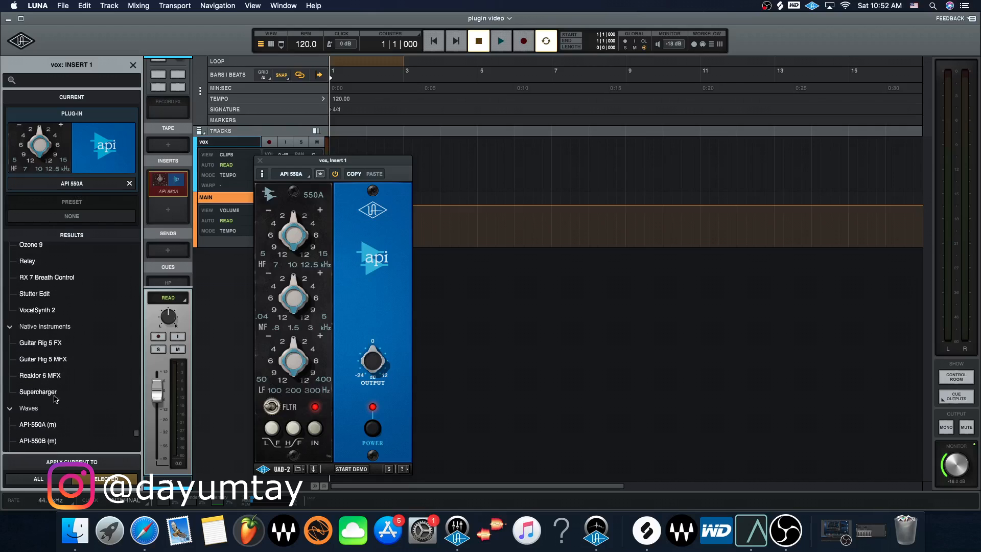
pyautogui.moveTo(143, 435)
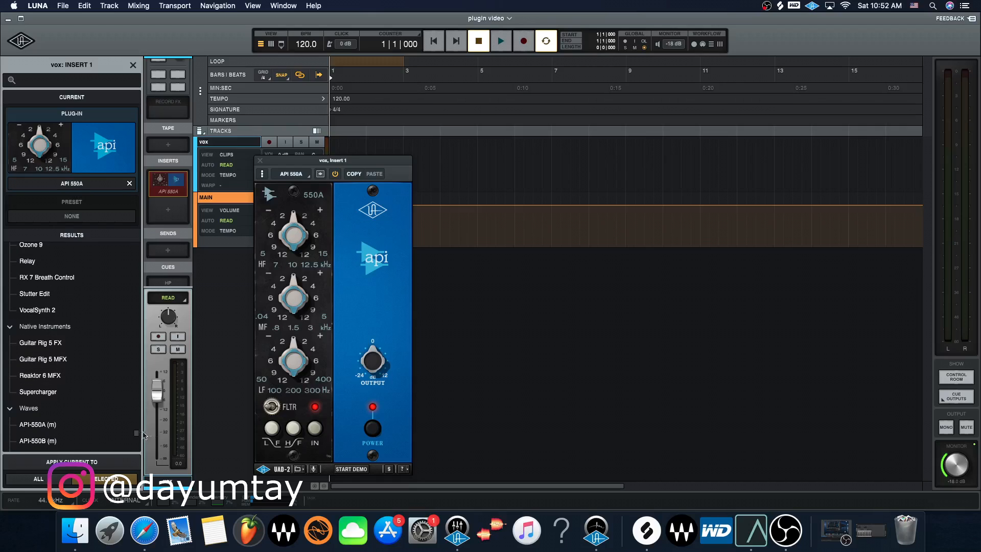
pyautogui.moveTo(138, 436)
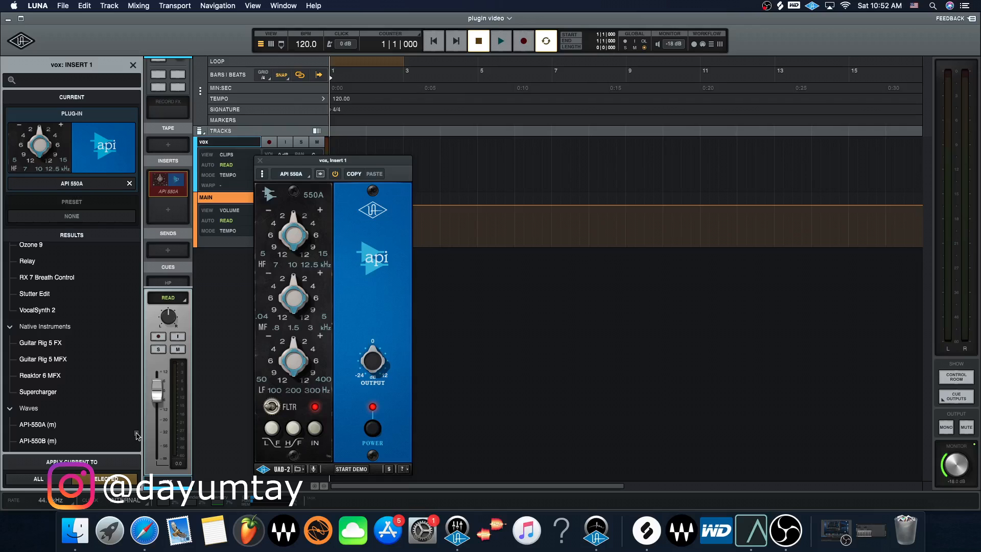
pyautogui.scroll(-3)
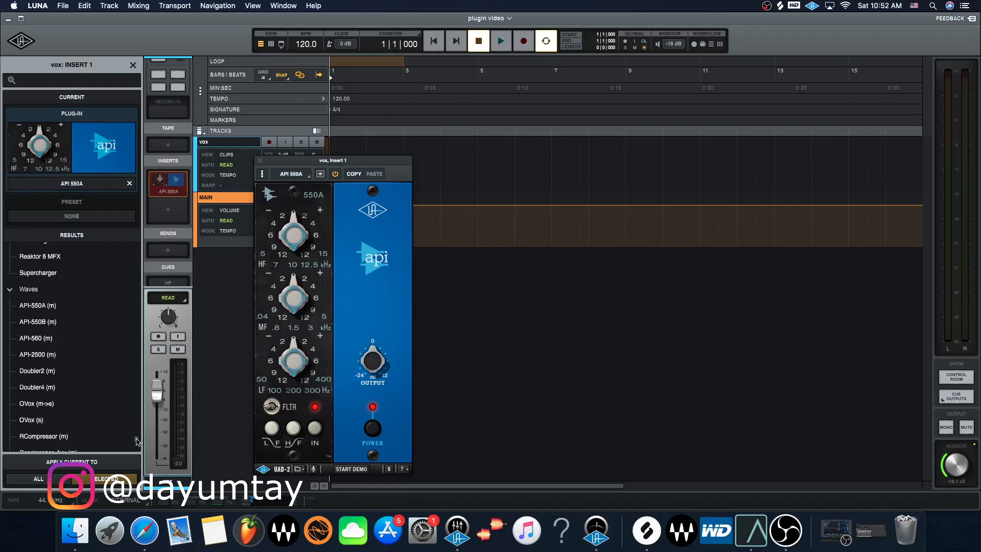
pyautogui.scroll(-3)
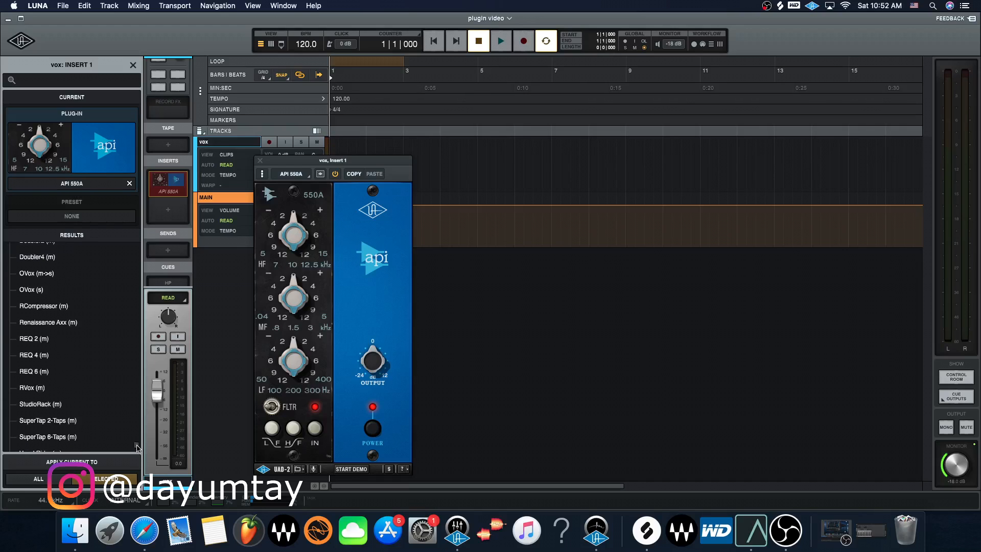
pyautogui.scroll(-3)
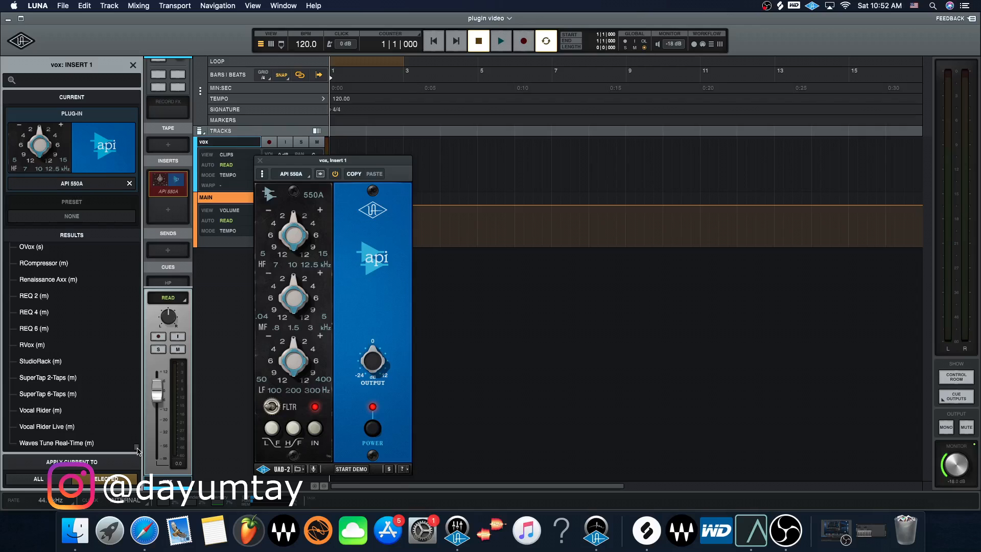
pyautogui.scroll(-3)
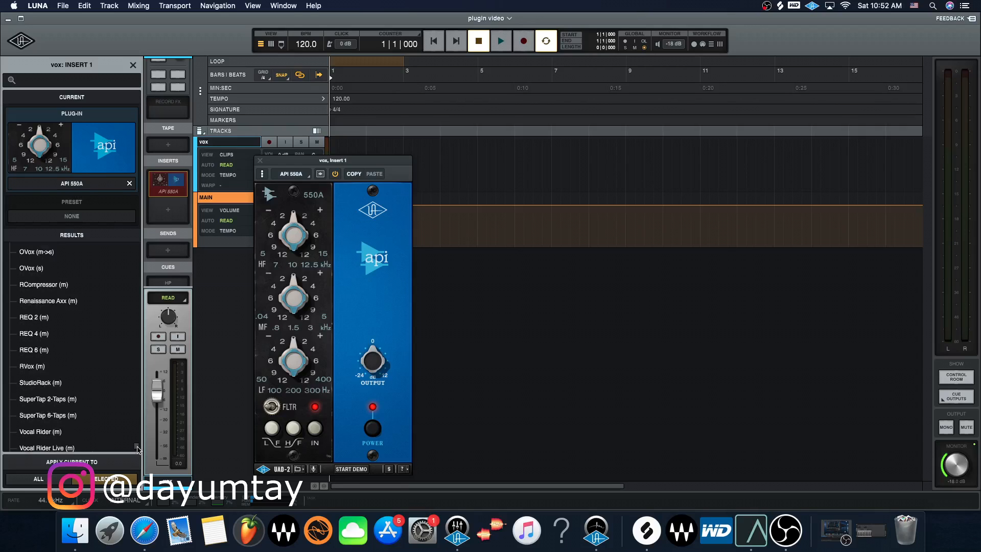
pyautogui.scroll(-3)
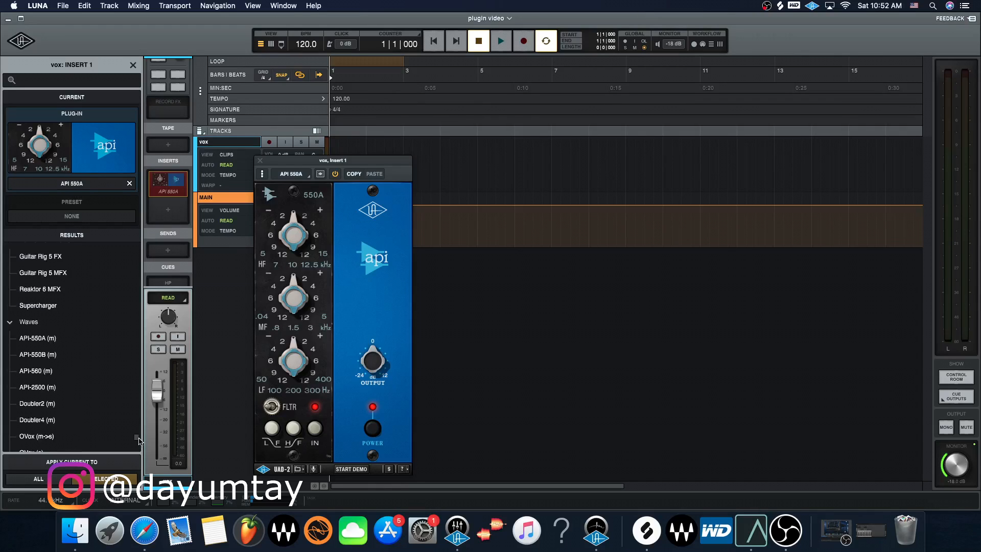
pyautogui.scroll(-3)
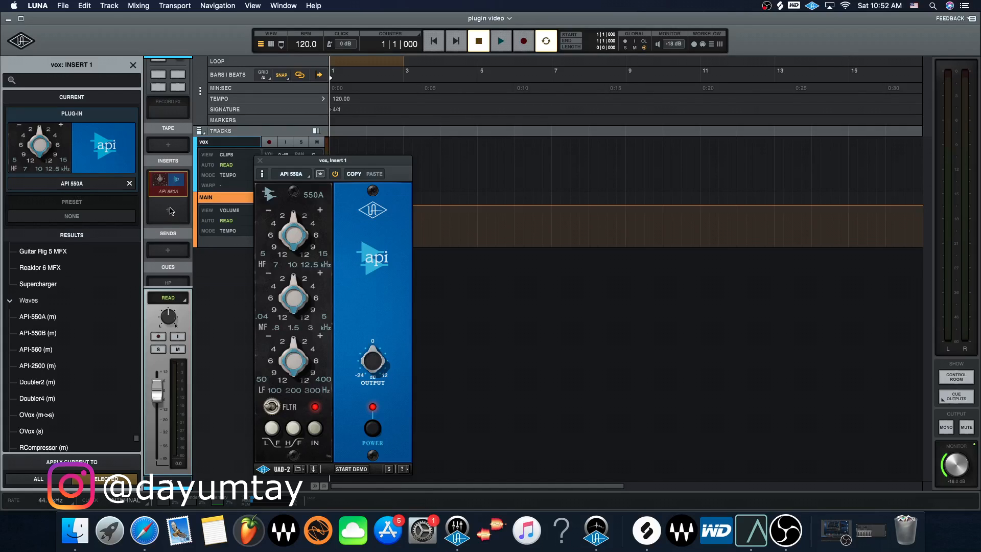
pyautogui.moveTo(122, 243)
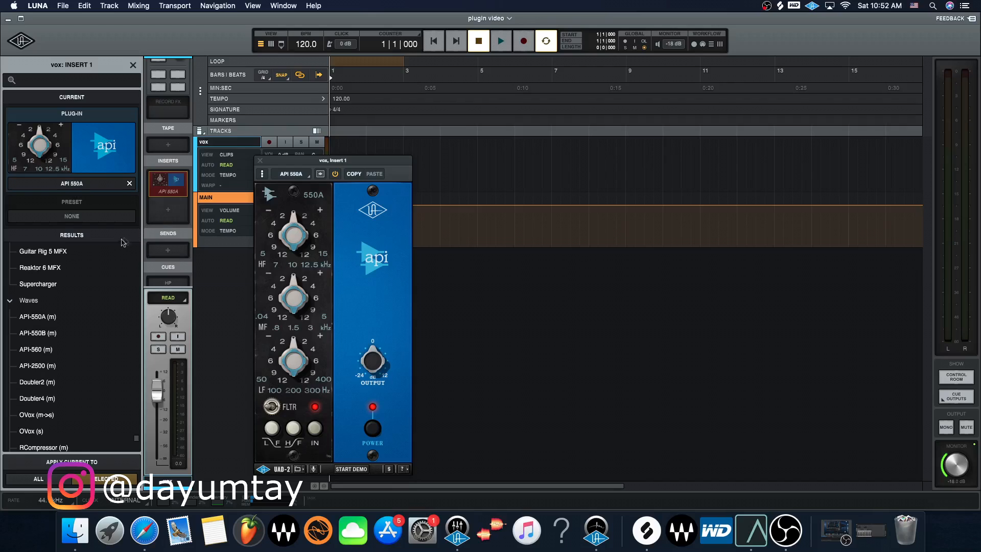
pyautogui.moveTo(141, 440)
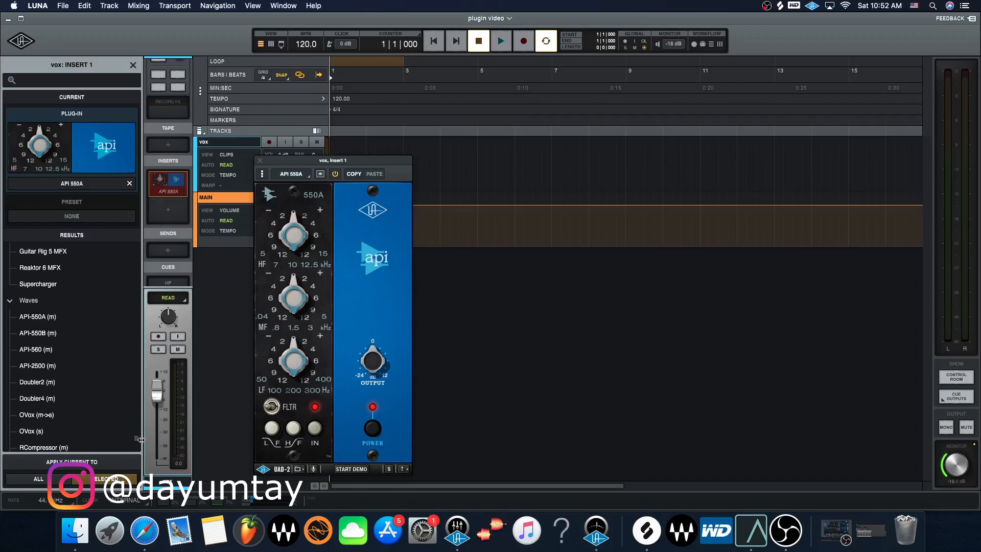
pyautogui.scroll(-3)
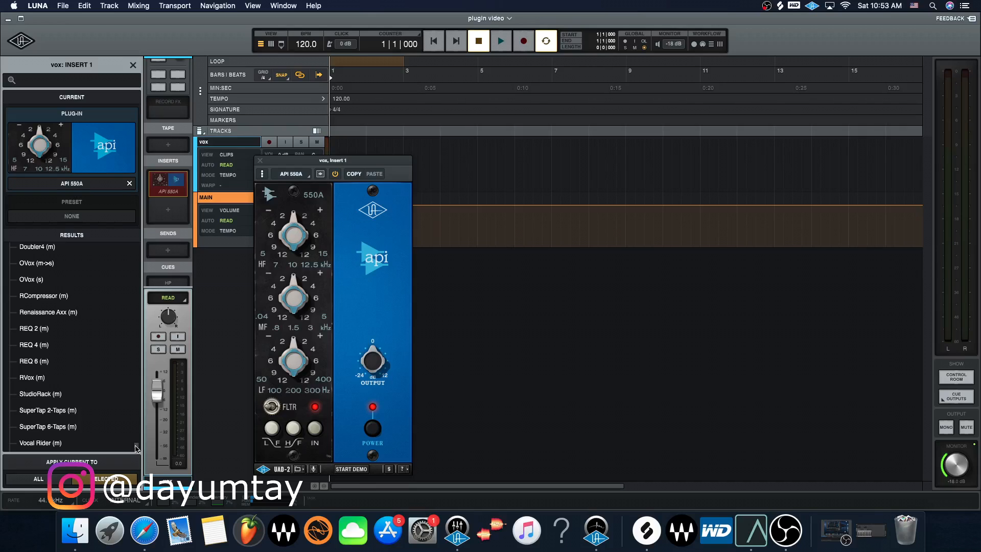
pyautogui.scroll(-3)
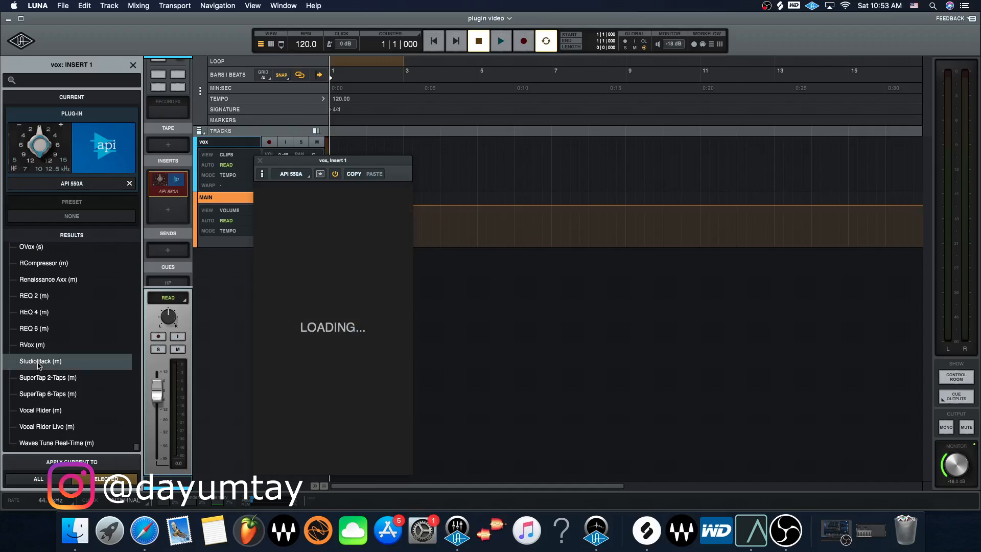
# Step: Load Waves StudioRack on the vox insert, then try REQ 6 in its place
pyautogui.click(40, 361)
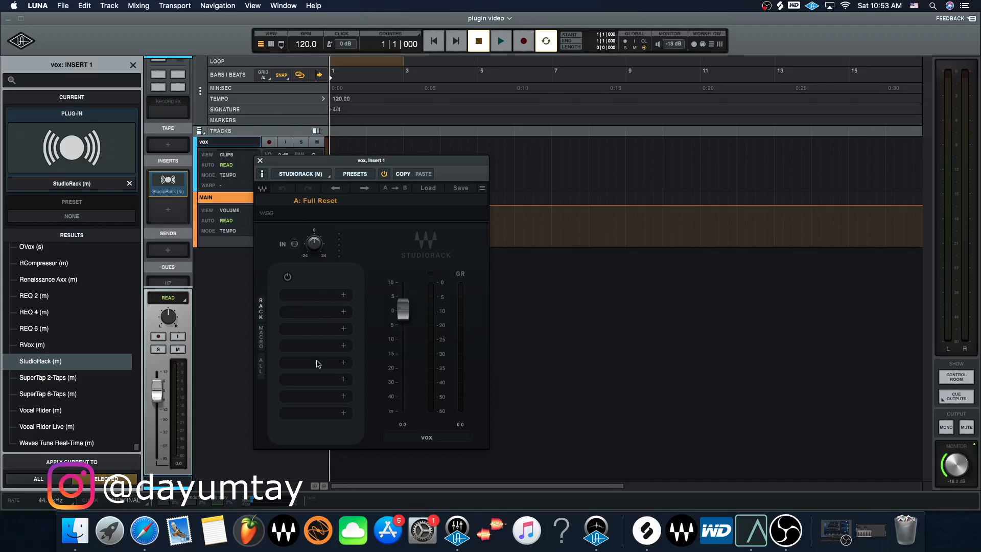
pyautogui.moveTo(33, 311)
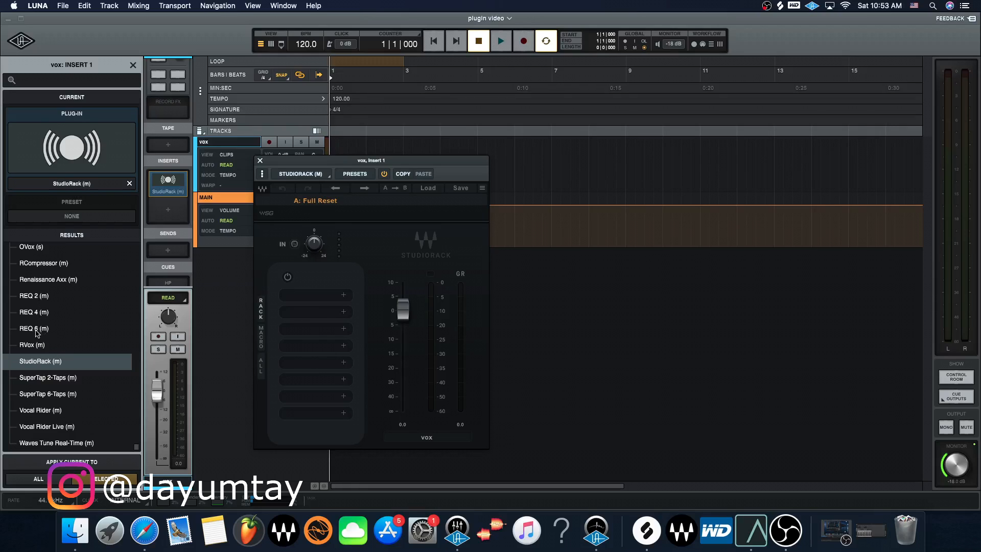
pyautogui.click(34, 328)
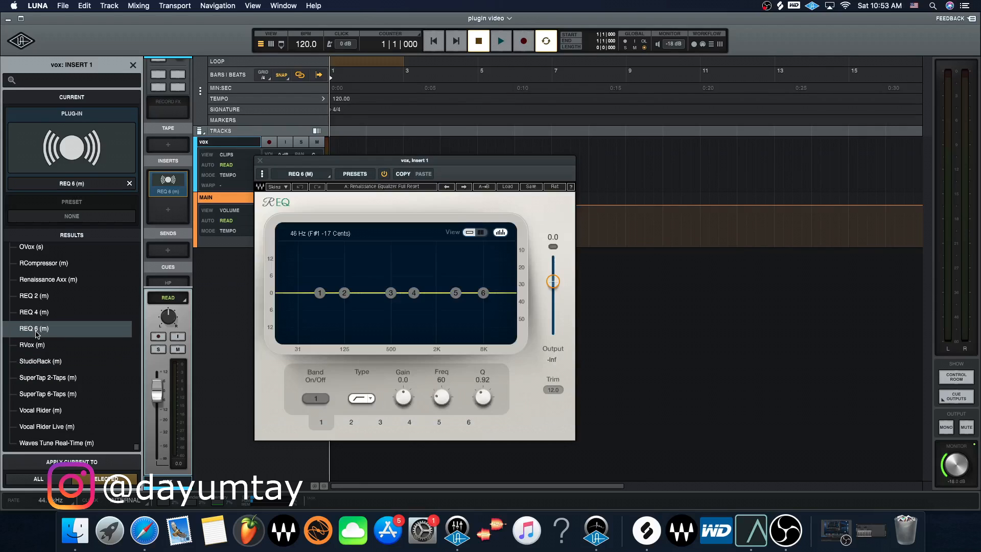
pyautogui.moveTo(54, 368)
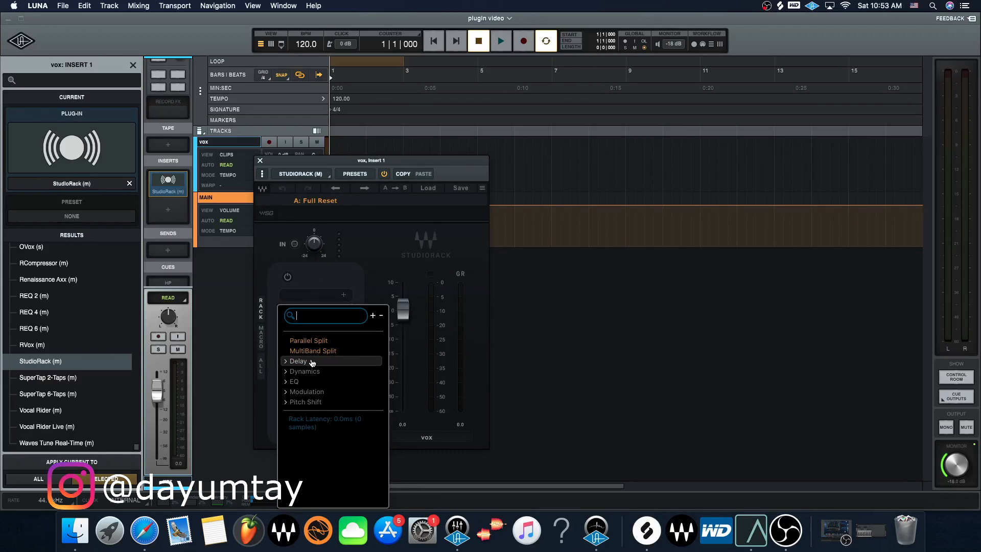
# Step: Fill the StudioRack slots with API-550A, API-2500 and RVox from the EQ and Dynamics categories
pyautogui.click(294, 382)
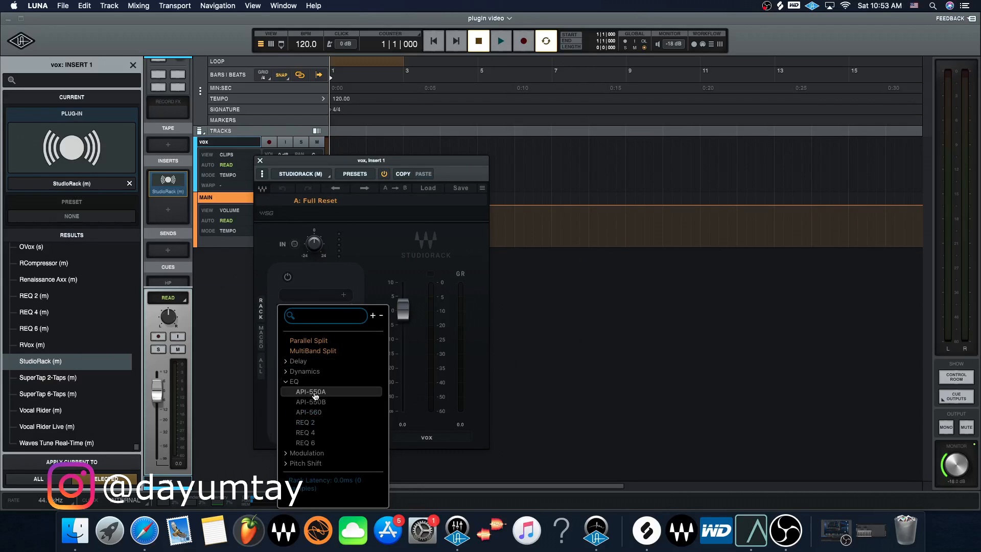
pyautogui.click(311, 391)
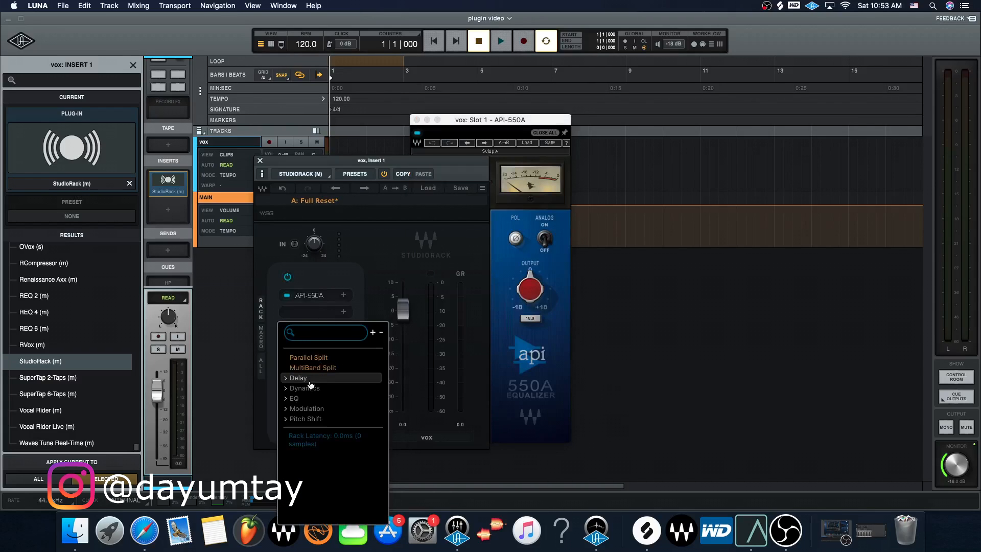
pyautogui.moveTo(305, 388)
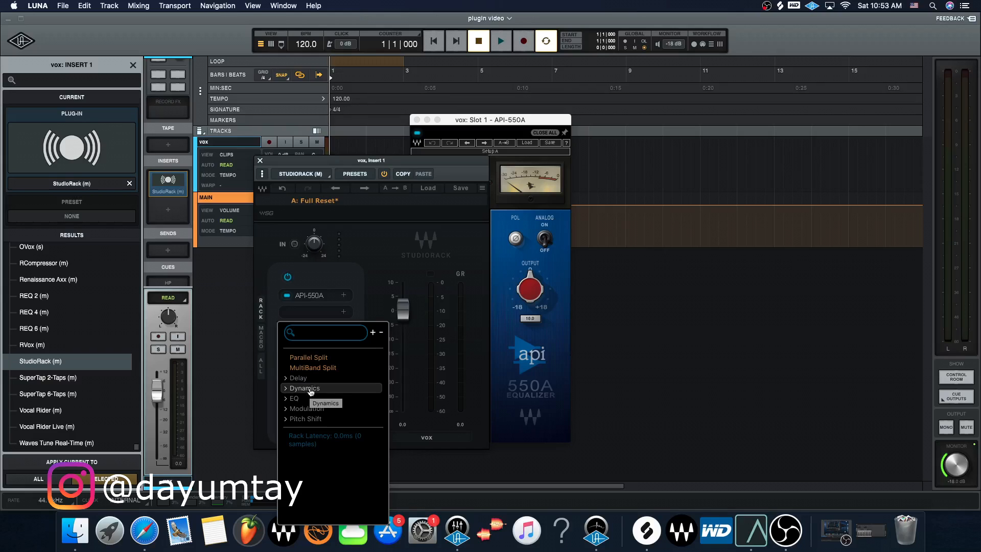
pyautogui.click(303, 388)
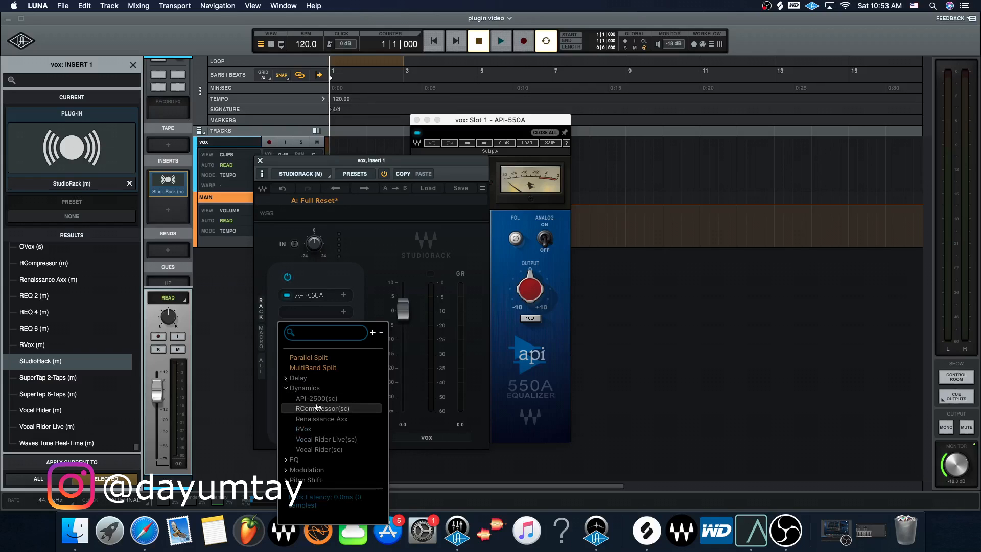
pyautogui.click(317, 398)
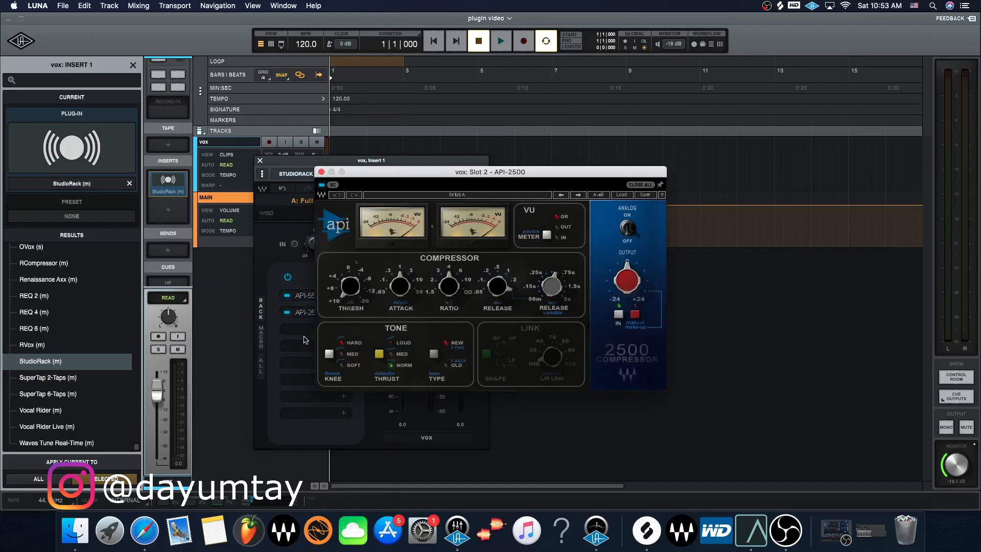
pyautogui.click(343, 328)
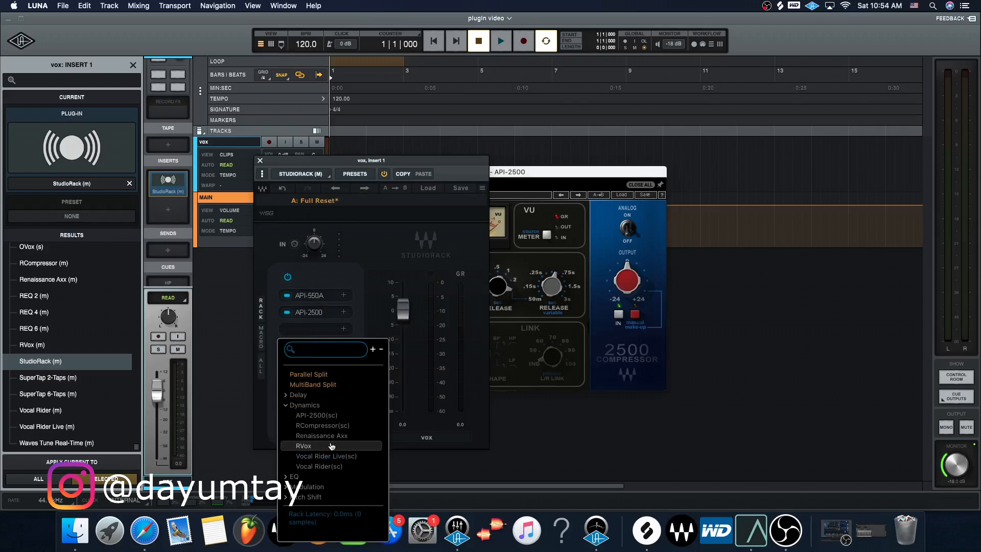
pyautogui.click(304, 445)
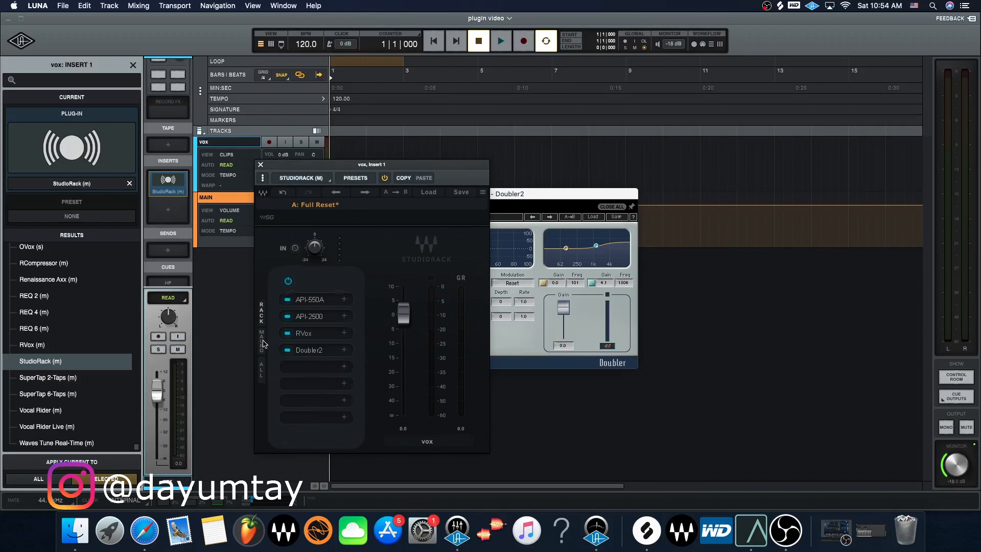
# Step: View the API-550A and API-2500 slots, then lower the rack output fader to -7.9 dB
pyautogui.click(262, 338)
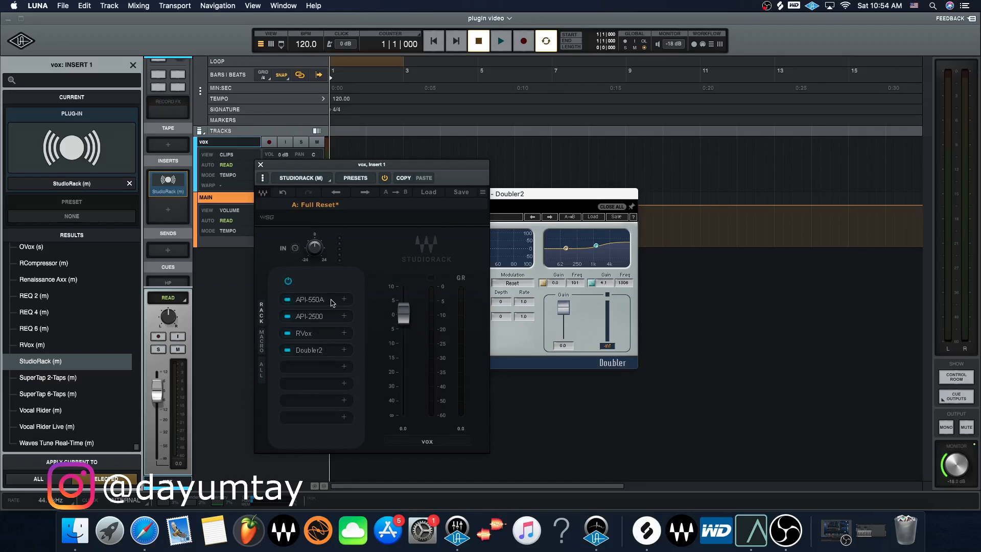
pyautogui.click(309, 299)
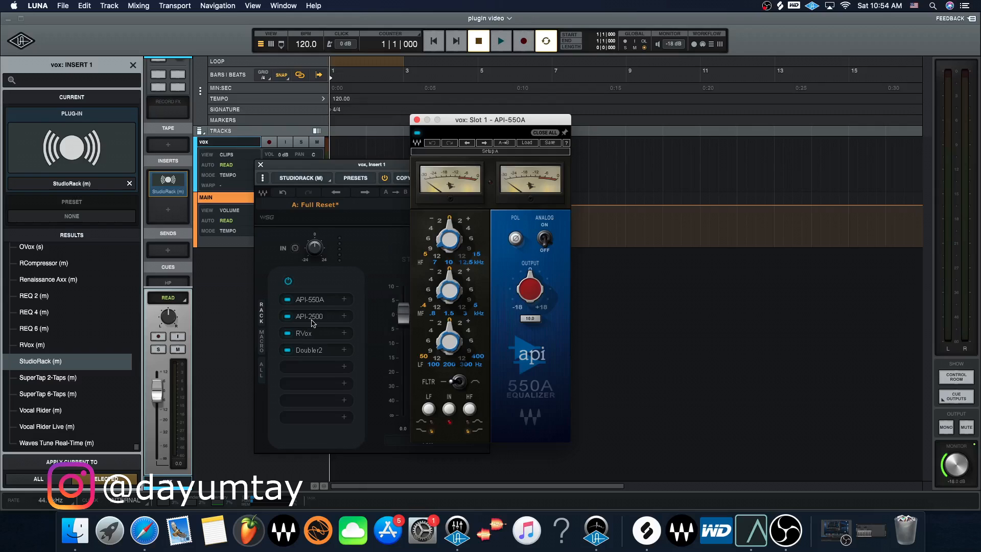
pyautogui.click(308, 315)
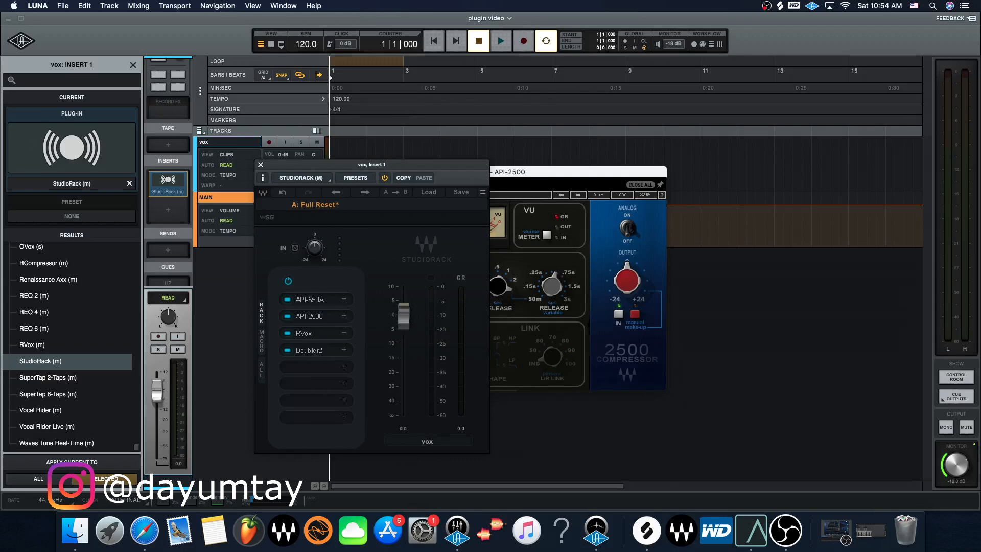
pyautogui.moveTo(402, 315); pyautogui.dragTo(403, 336)
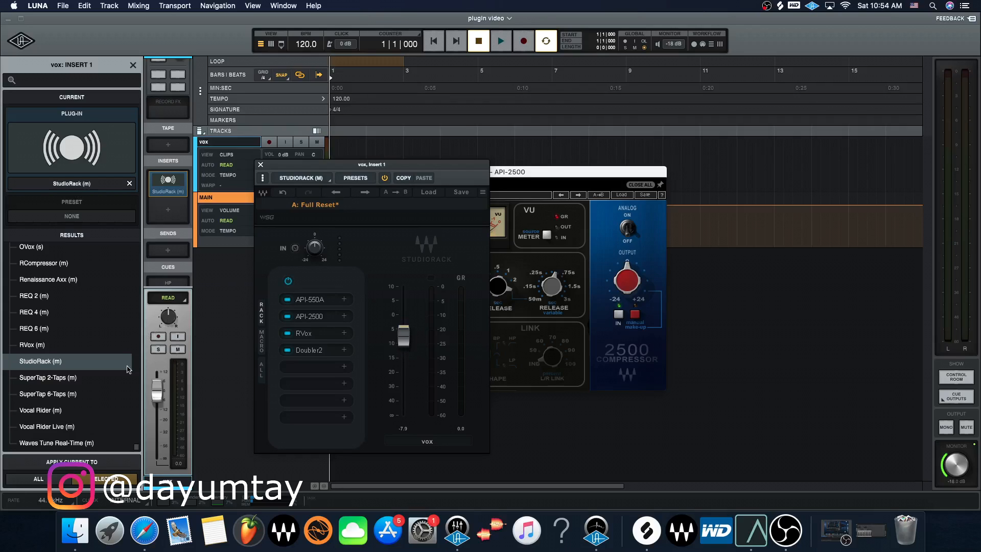
pyautogui.moveTo(215, 324)
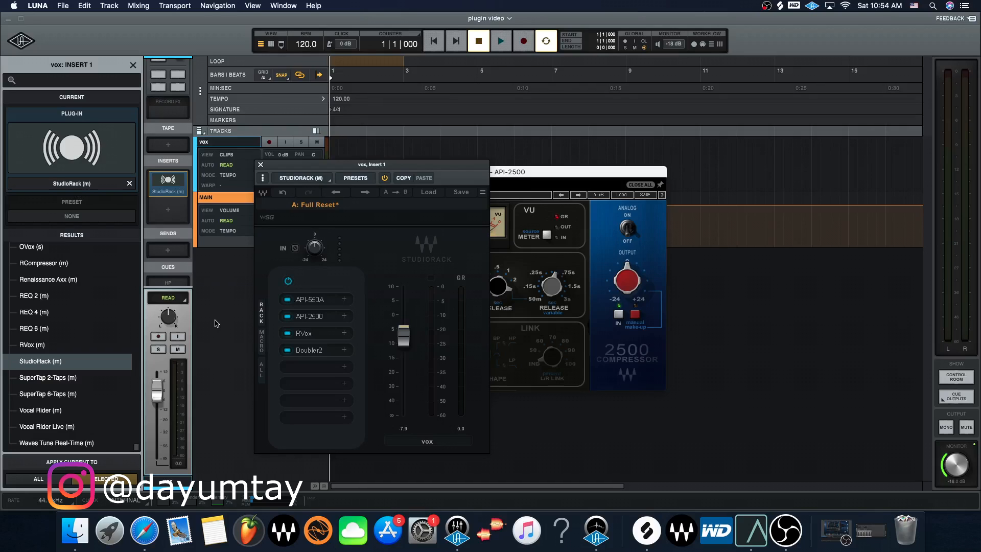
# Step: Open the vox channel's Send 1 routing browser and focus its destination search field
pyautogui.click(167, 250)
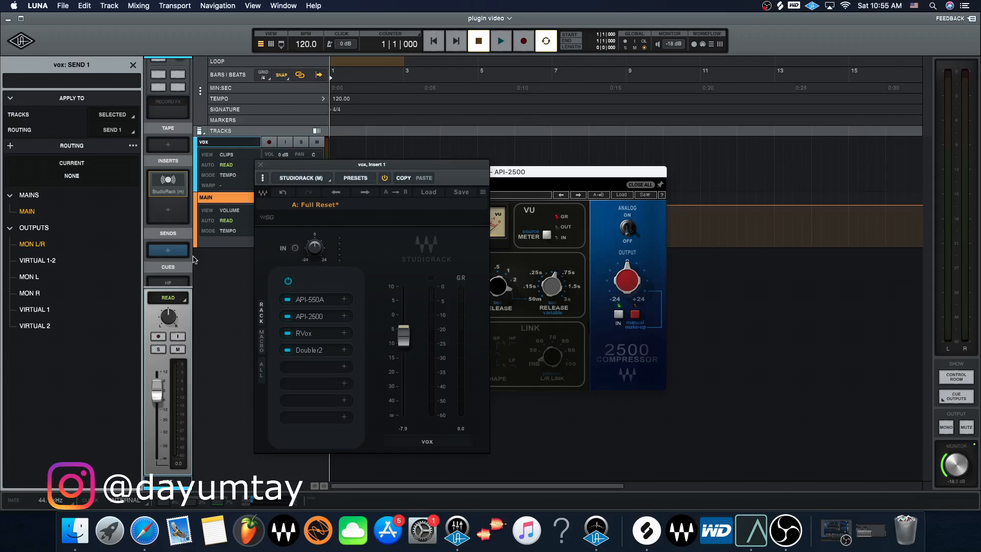
pyautogui.click(71, 80)
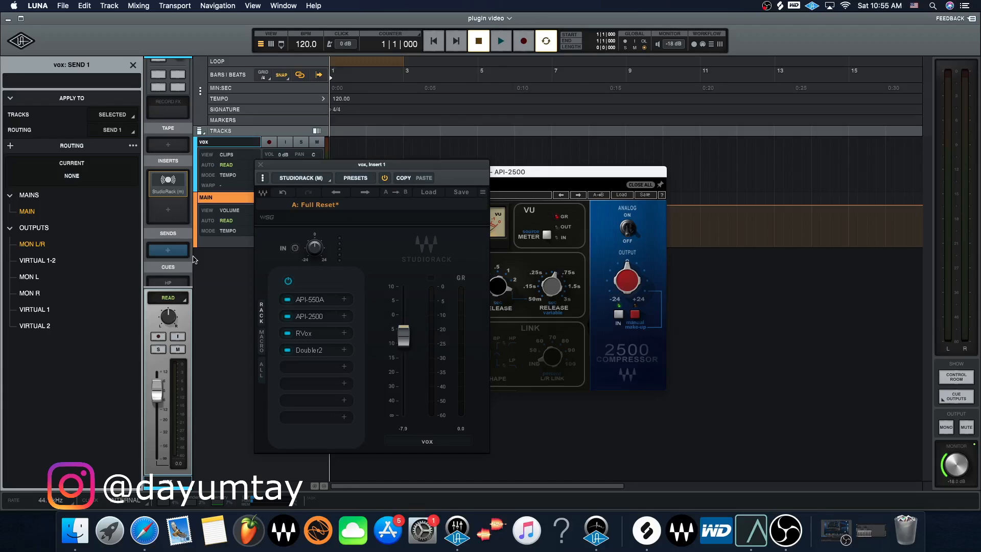
pyautogui.click(72, 81)
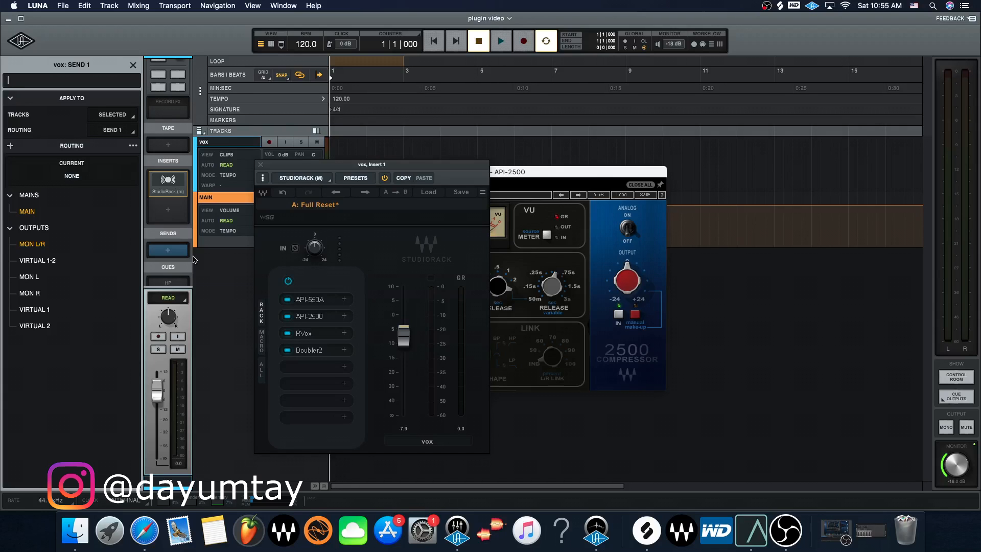